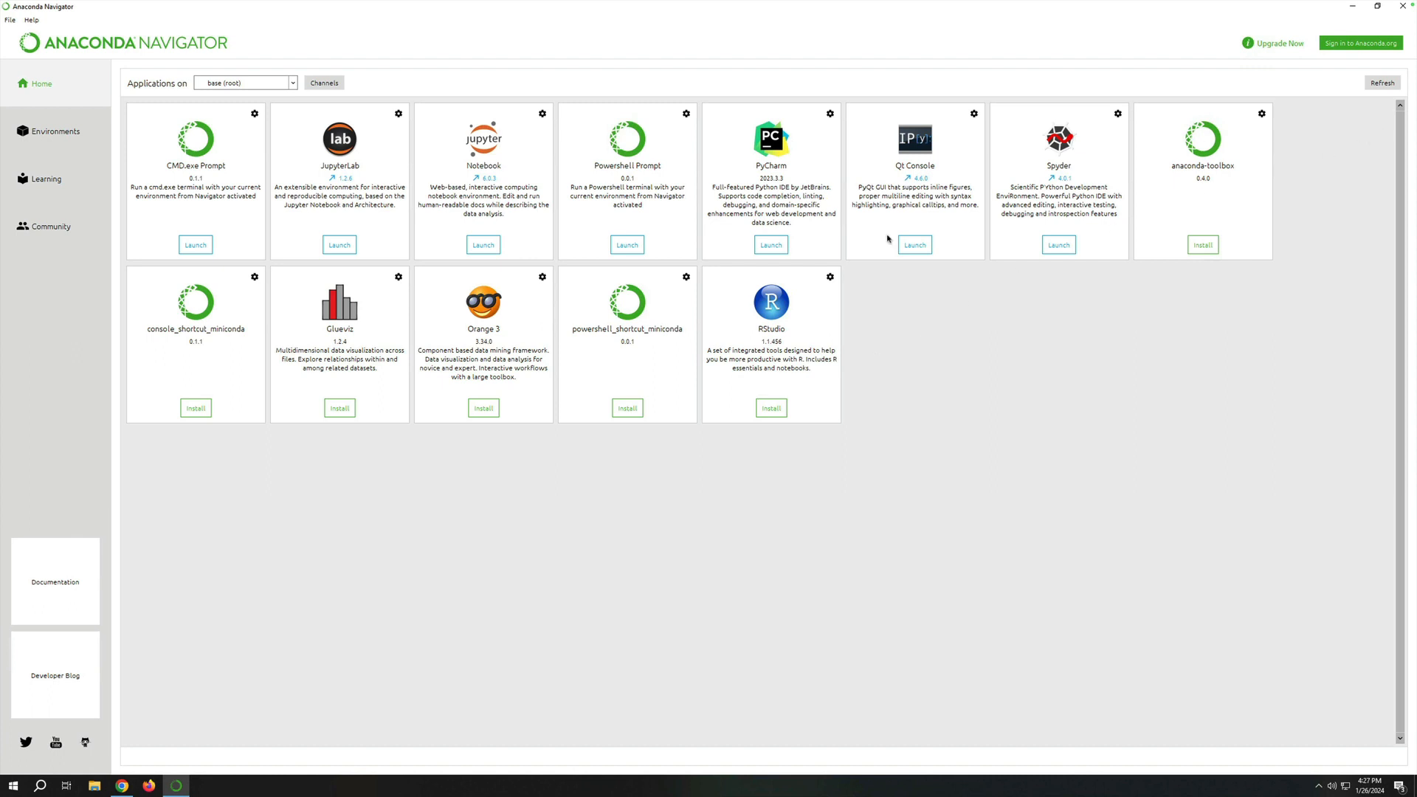
{"action": "mouse_move", "coordinate": [598, 168]}
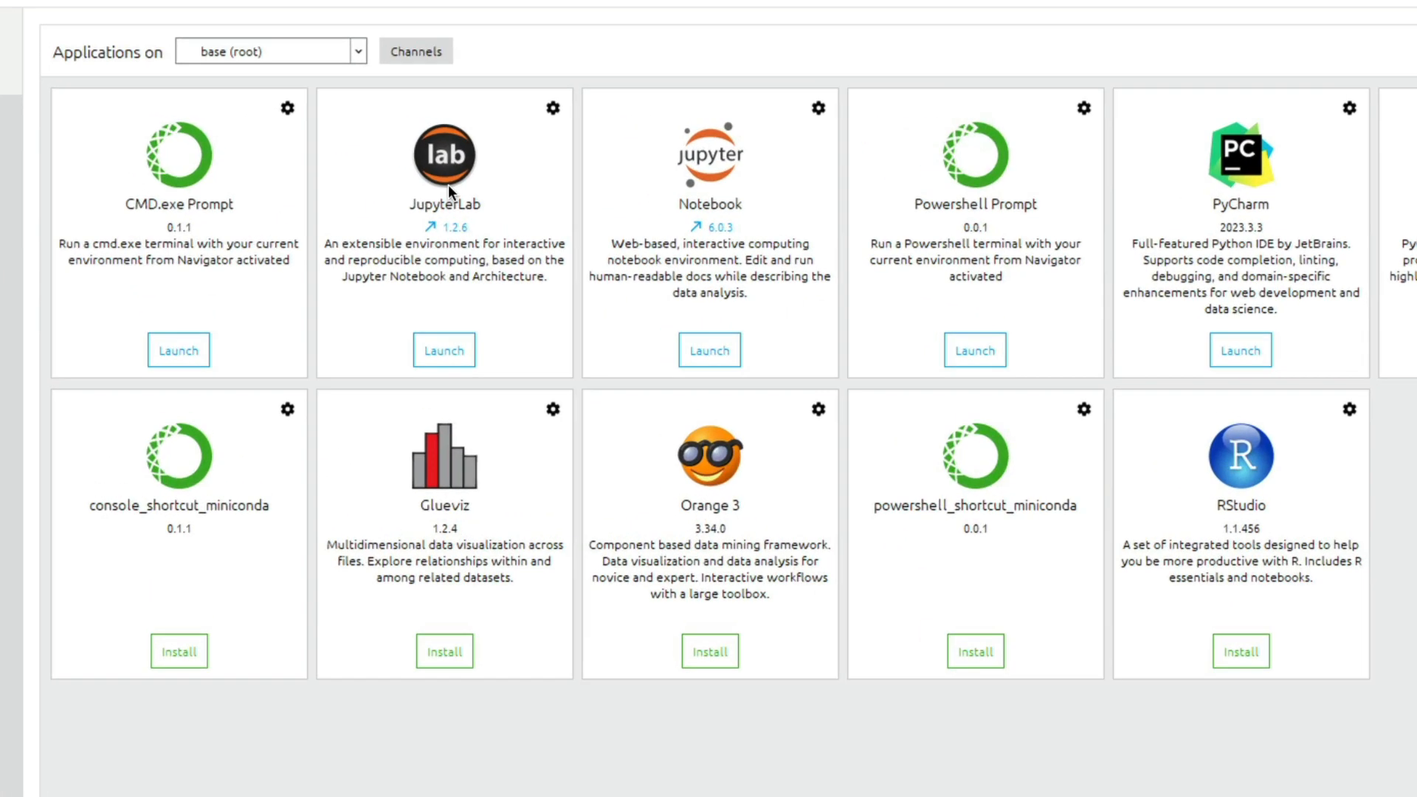
- Launch JupyterLab from the Anaconda Navigator Home page
{"action": "left_click", "coordinate": [444, 350]}
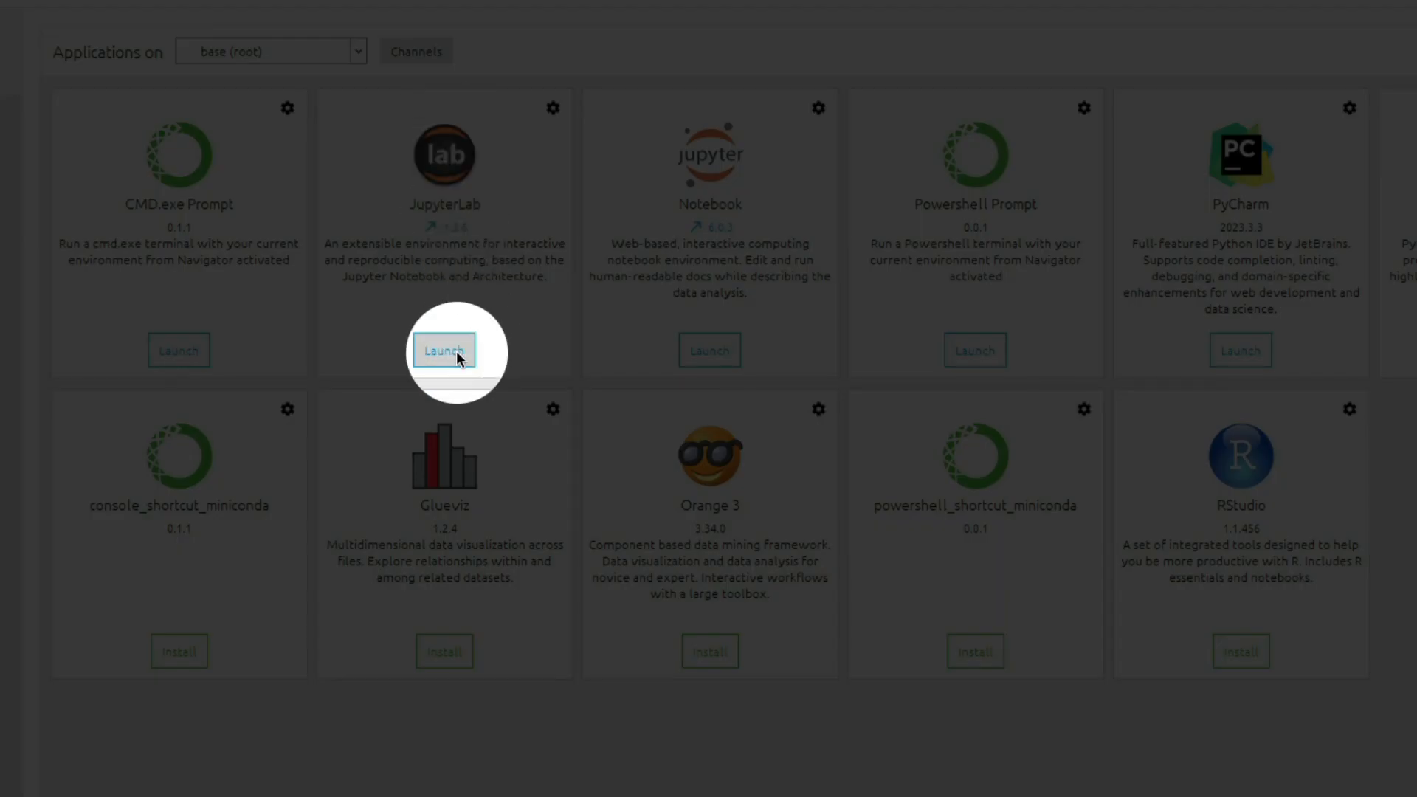
{"action": "left_click", "coordinate": [444, 350]}
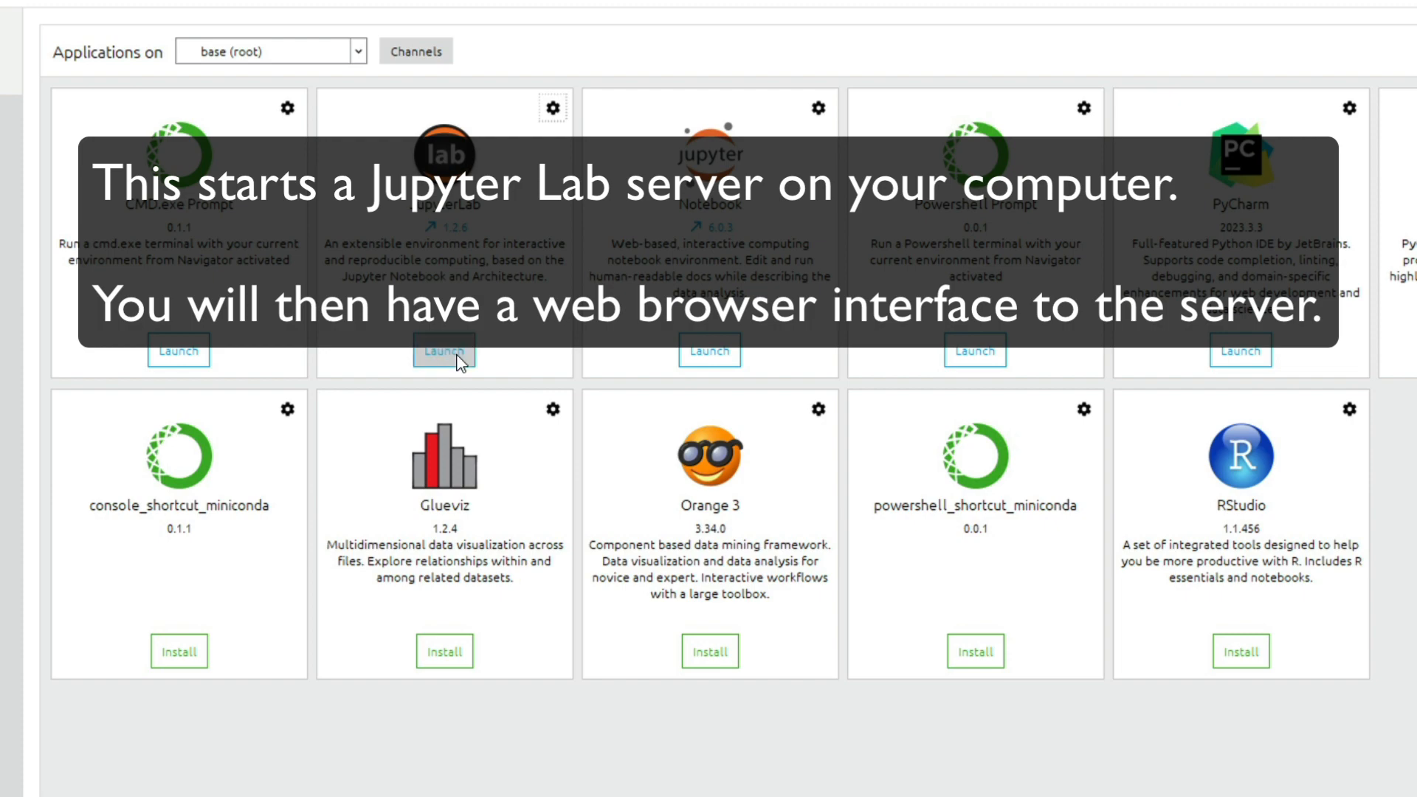
{"action": "left_click", "coordinate": [443, 352]}
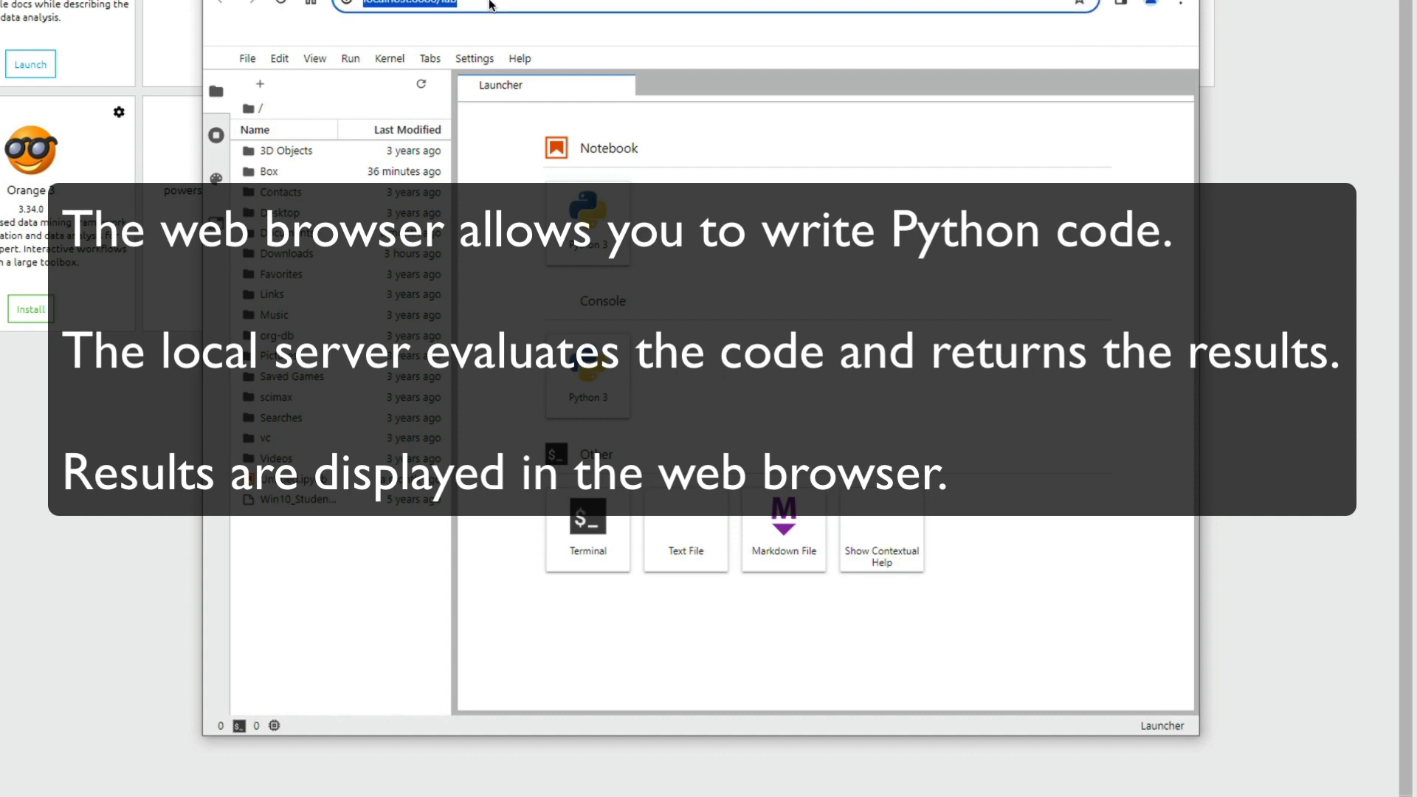
{"action": "mouse_move", "coordinate": [561, 259]}
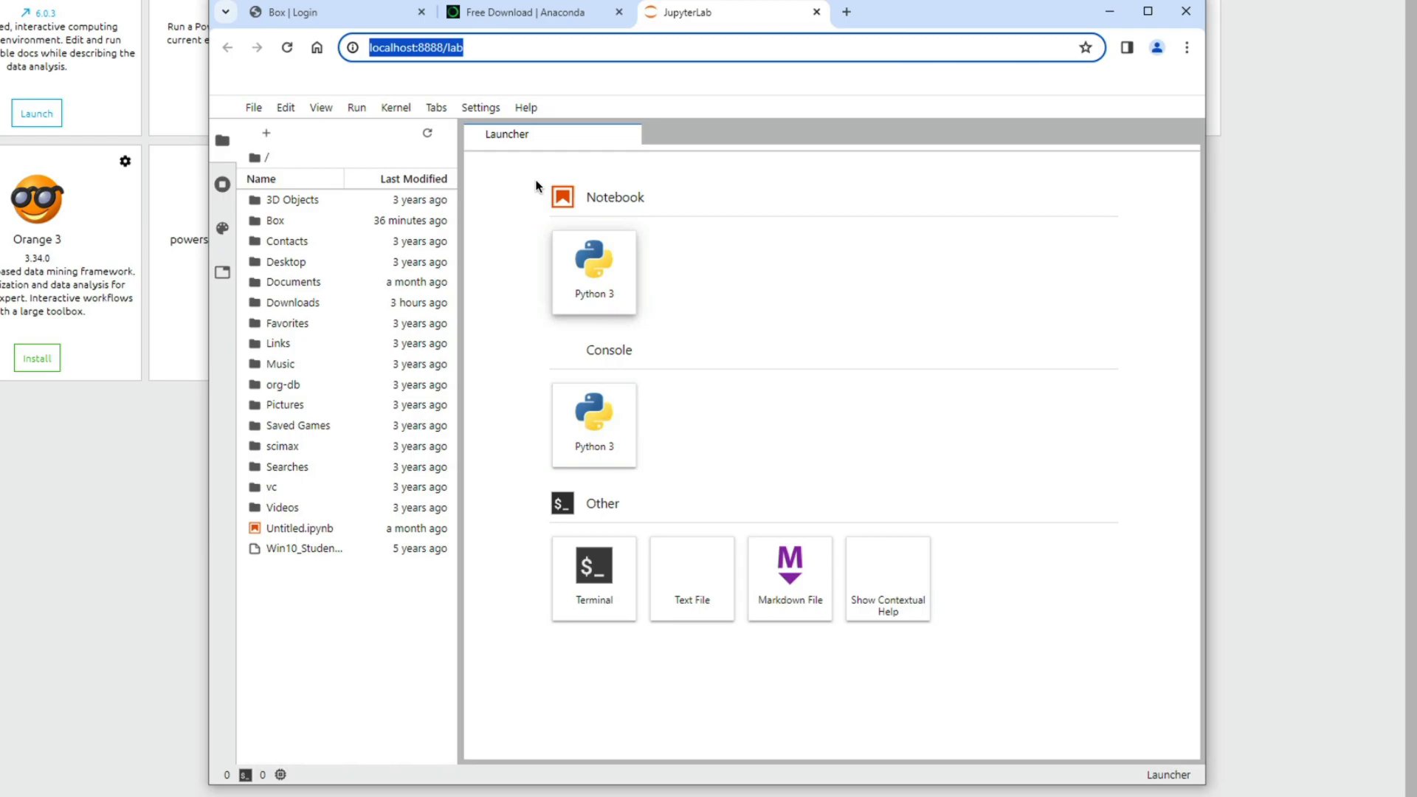
- Create a new Python 3 notebook from the Launcher
{"action": "left_click", "coordinate": [594, 262]}
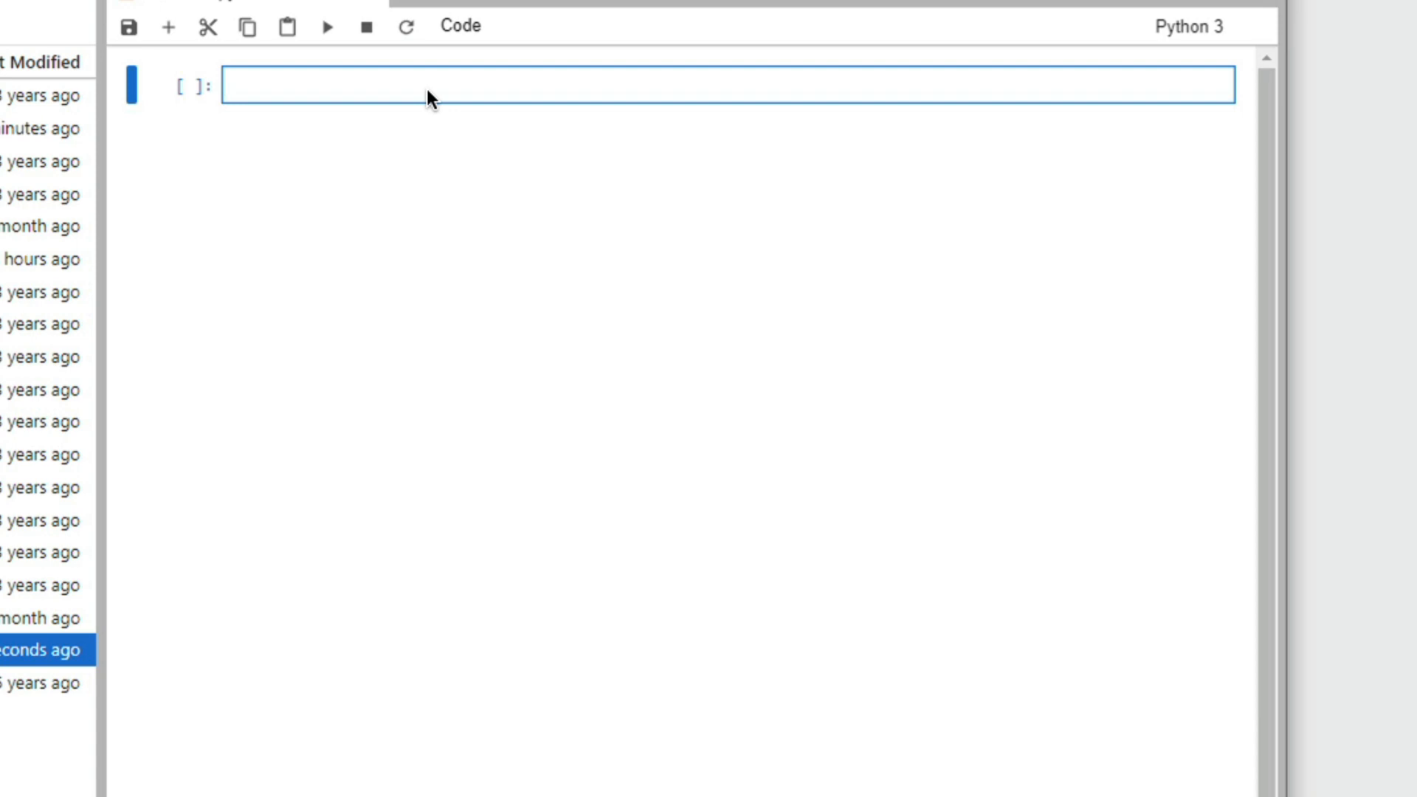
- Enter print('hello world') in the first code cell
{"action": "type", "text": "print"}
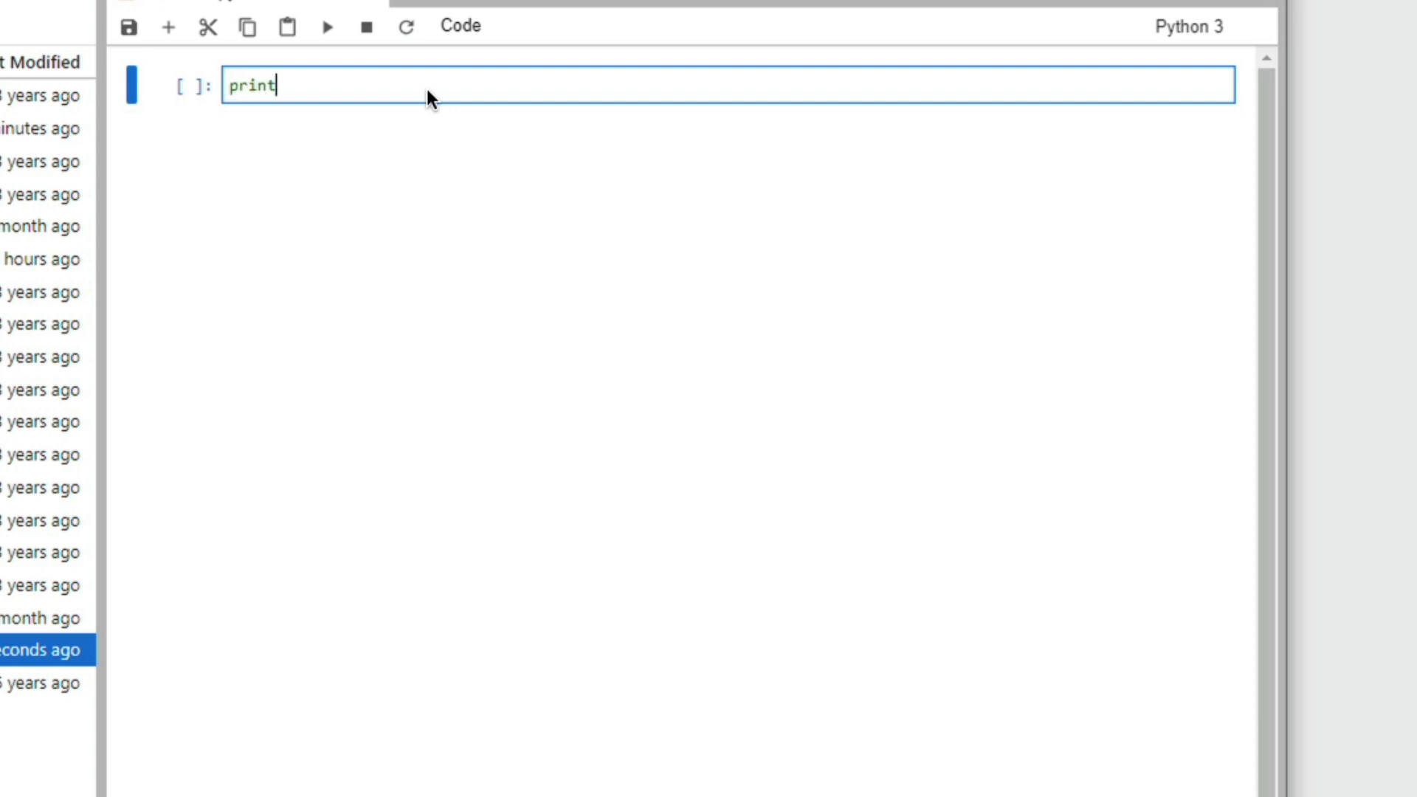
{"action": "type", "text": "('hello world')"}
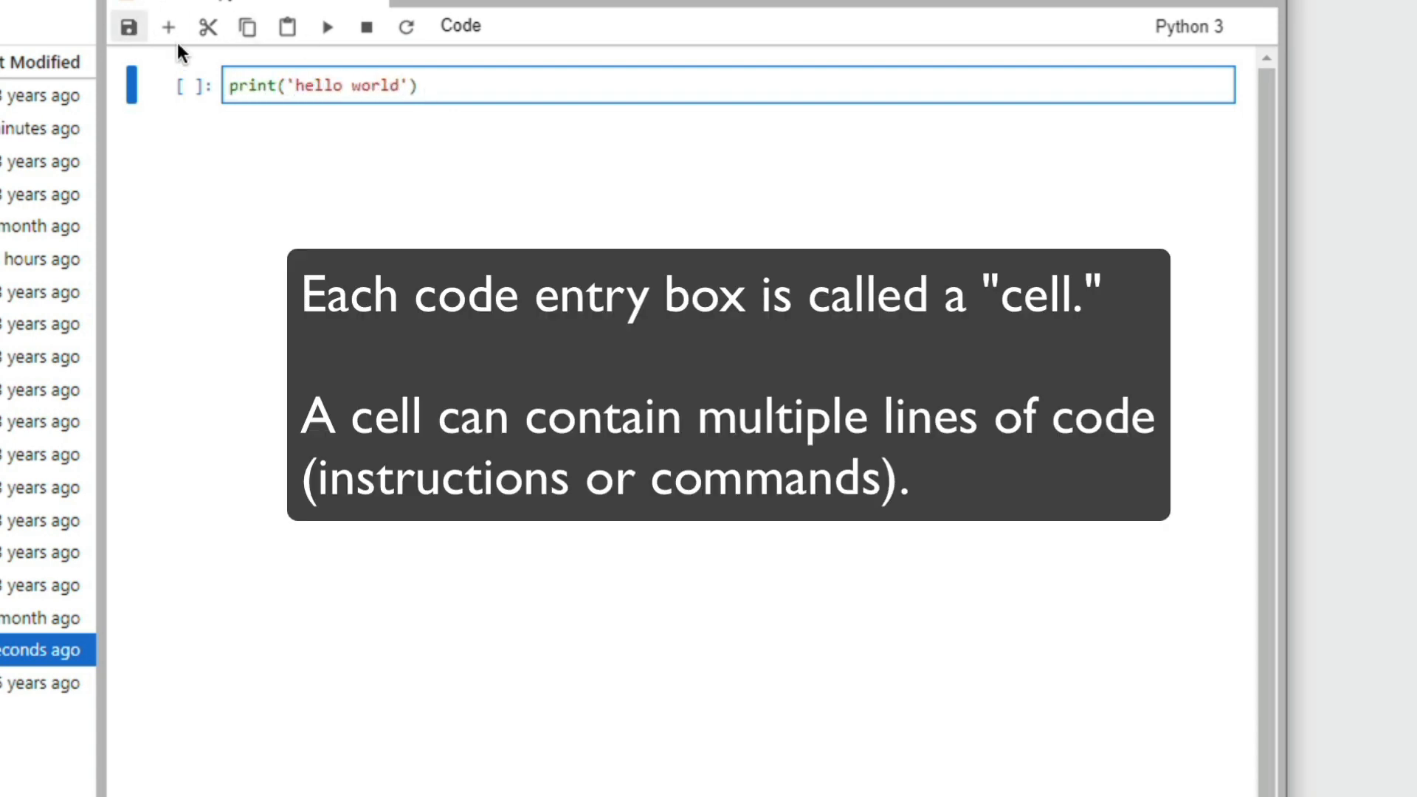
{"action": "mouse_move", "coordinate": [638, 104]}
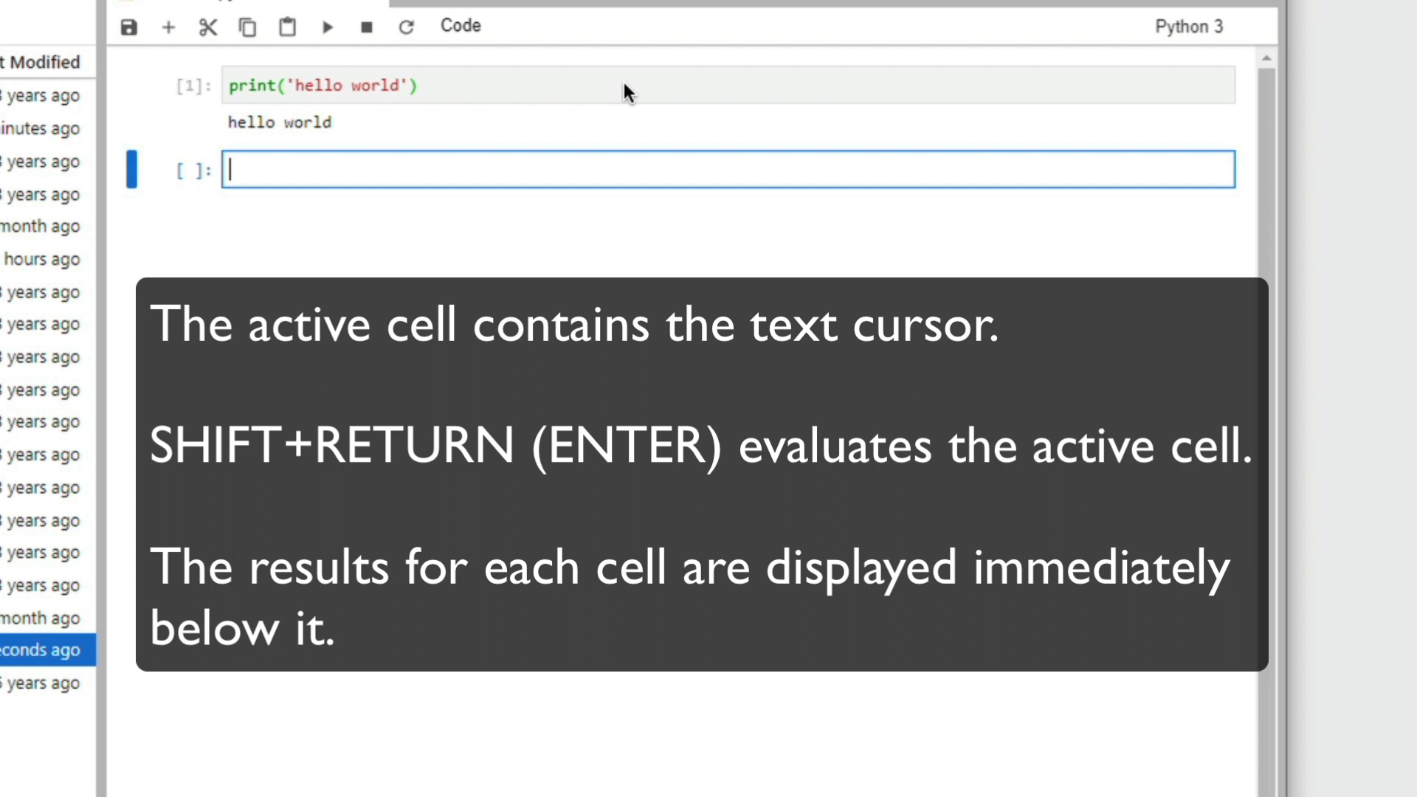
{"action": "mouse_move", "coordinate": [501, 158]}
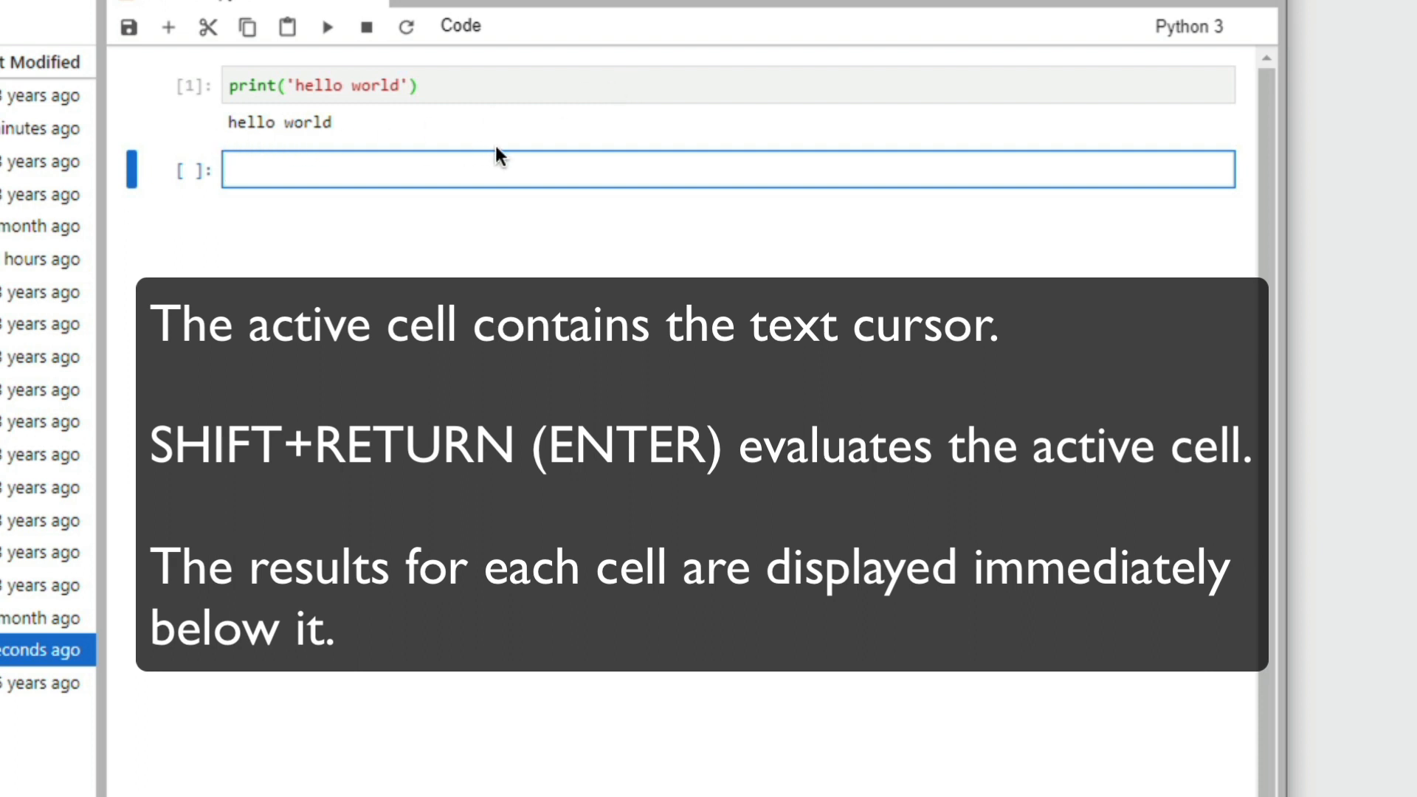
- Enter a, b = 5, 7, c = a + b and print(c) in the second cell and run it to output 12
{"action": "type", "text": "a = 5"}
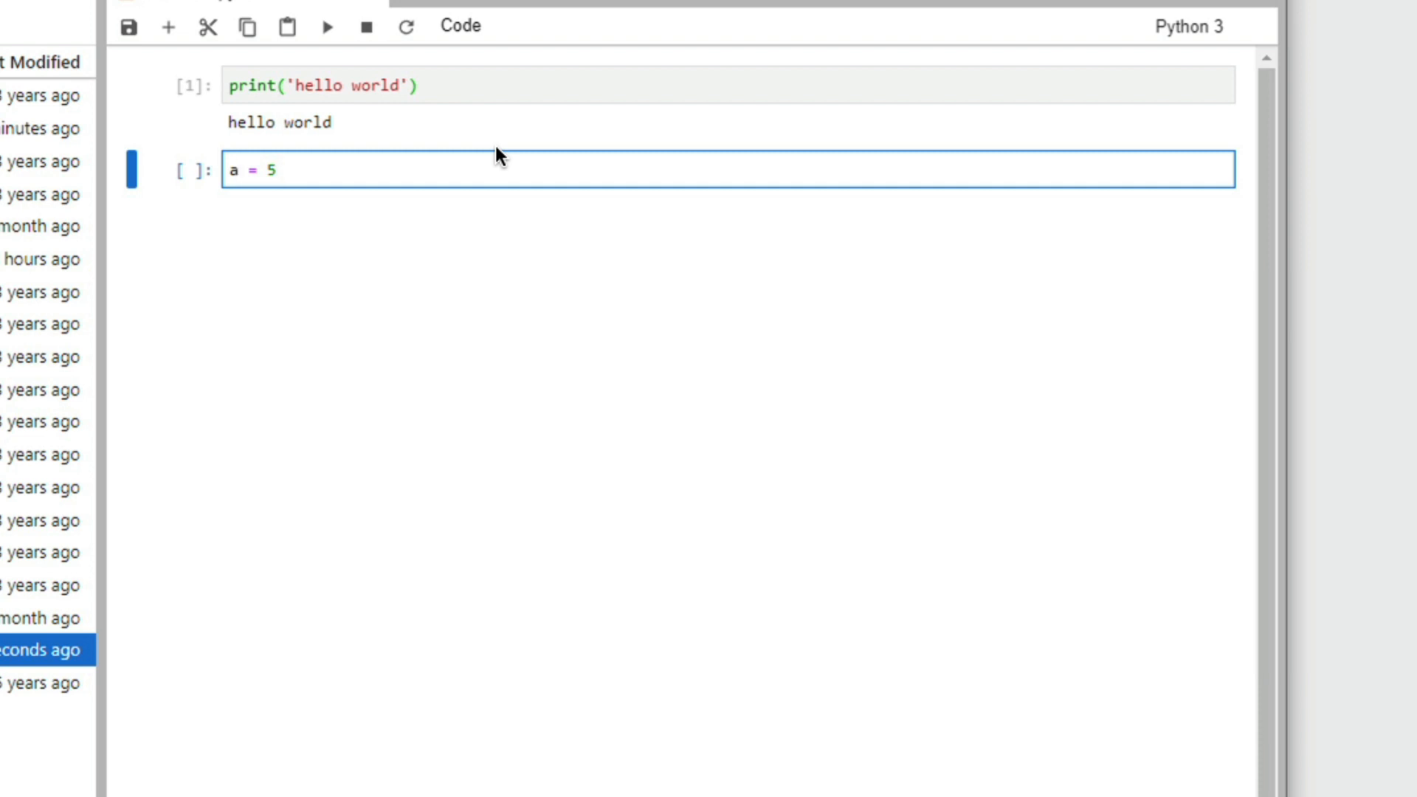
{"action": "type", "text": ", b = 5,"}
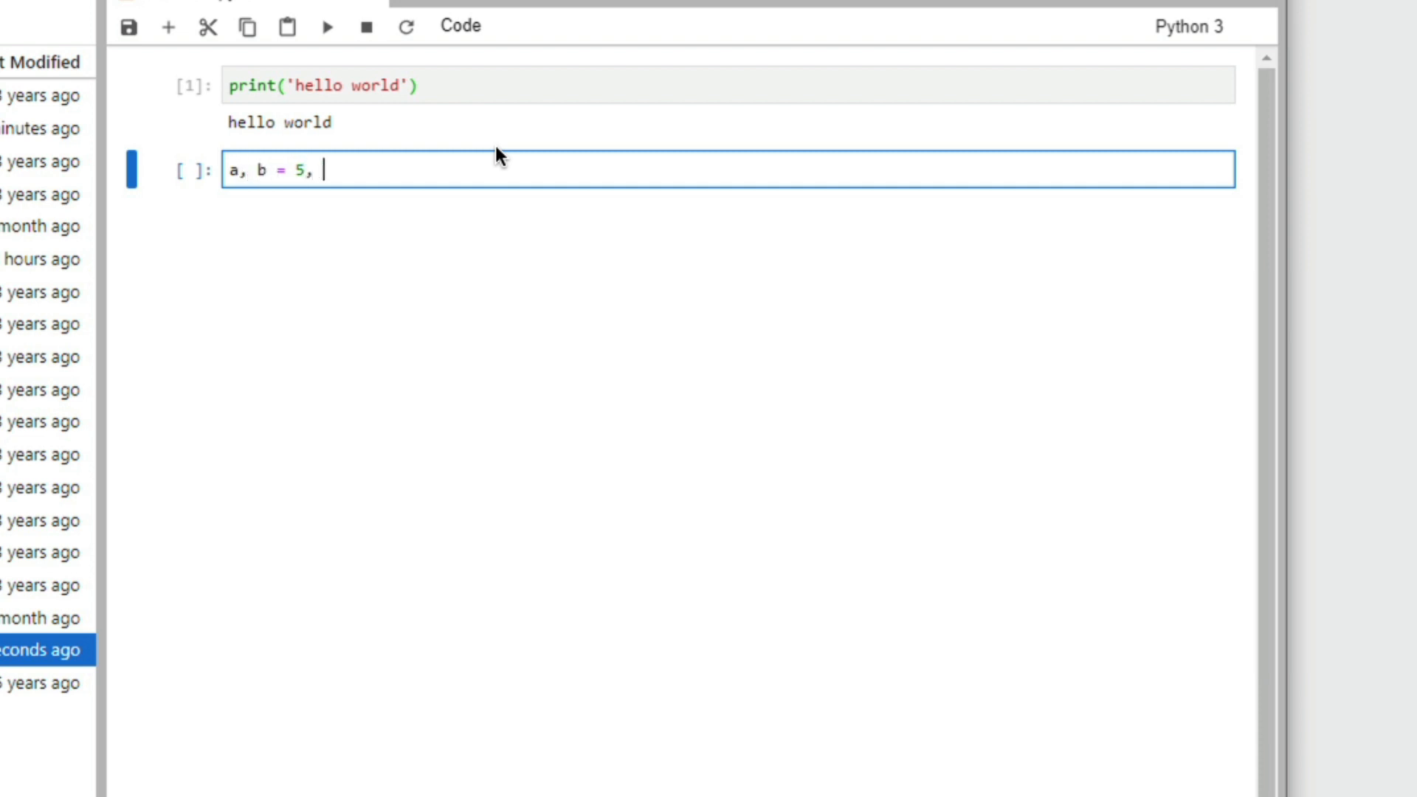
{"action": "type", "text": "7"}
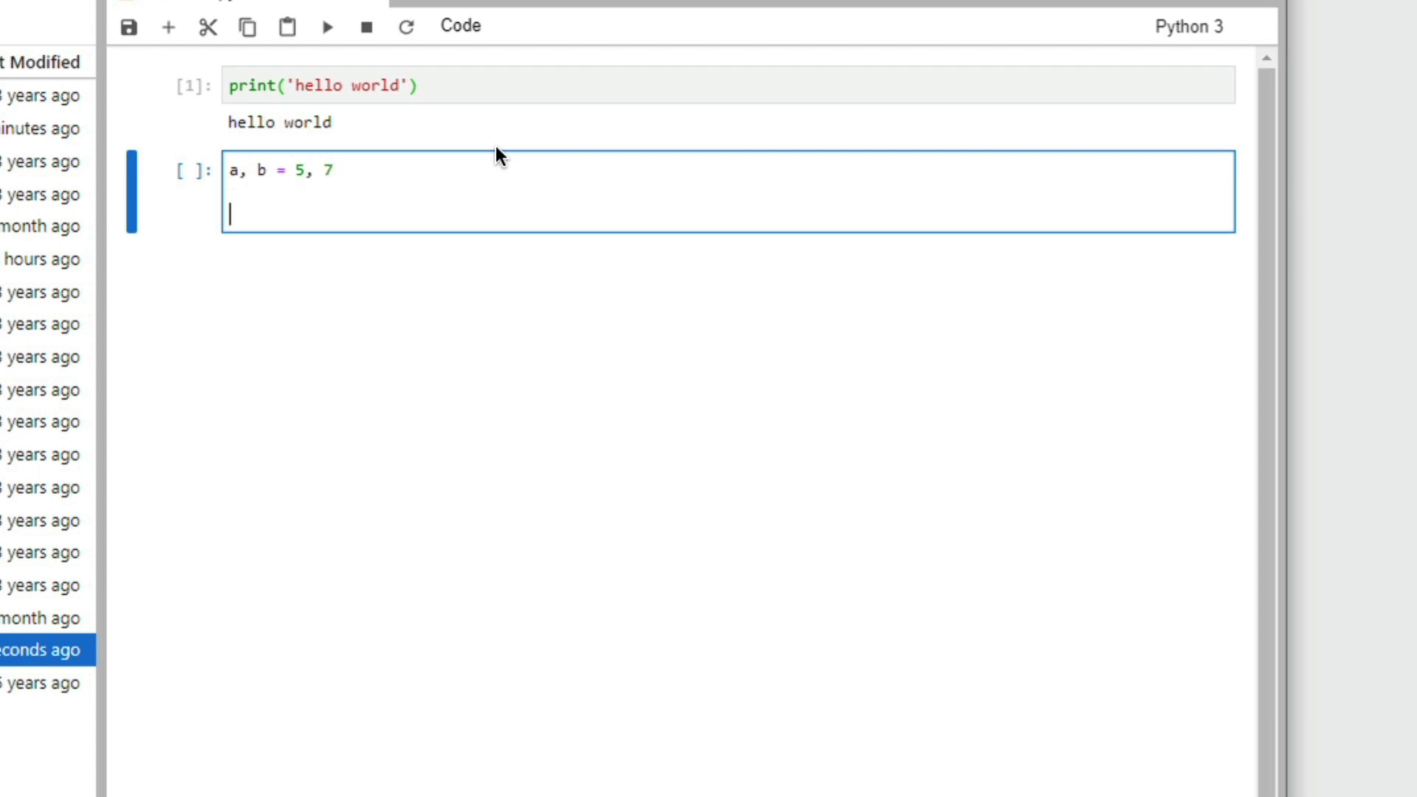
{"action": "type", "text": "c = a + b"}
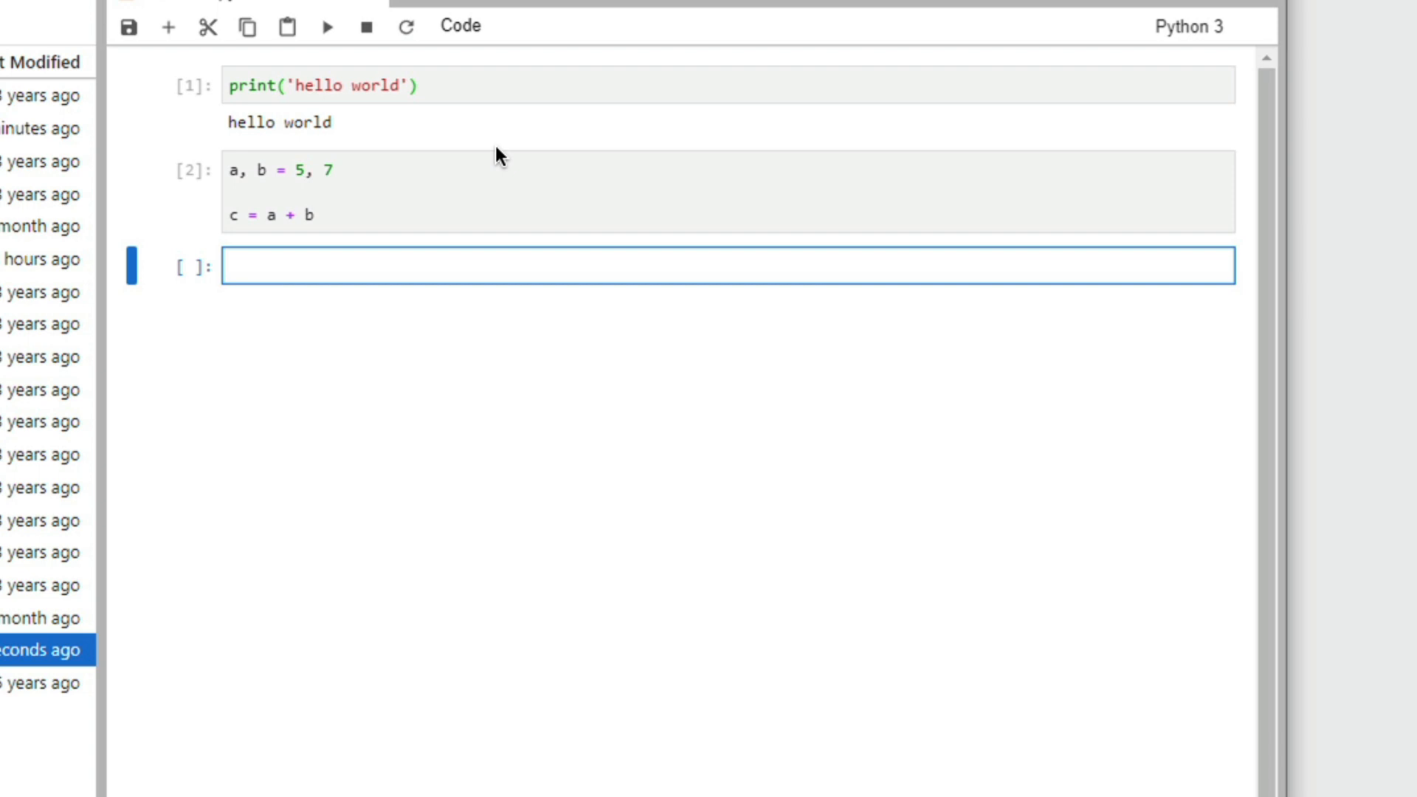
{"action": "left_click", "coordinate": [311, 216]}
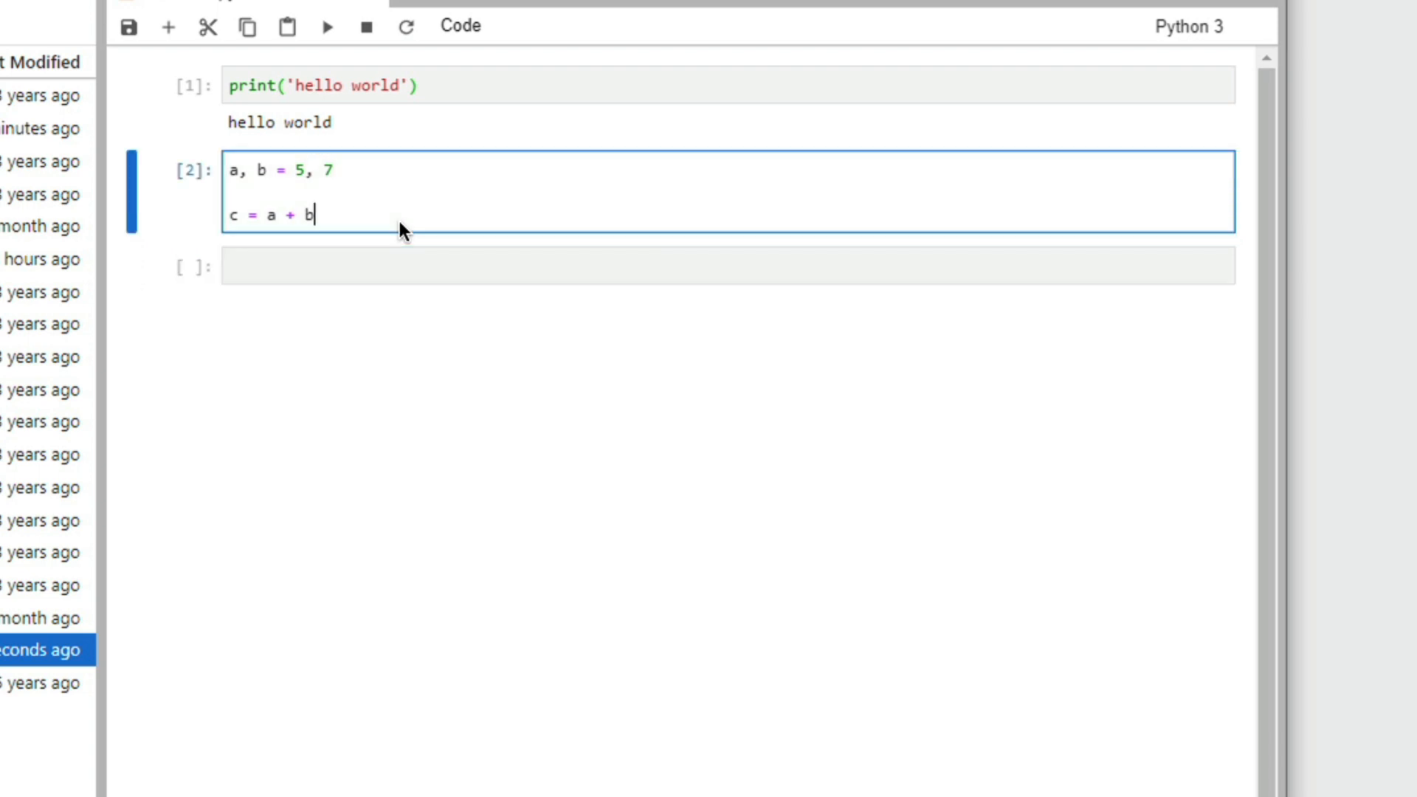
{"action": "type", "text": "p"}
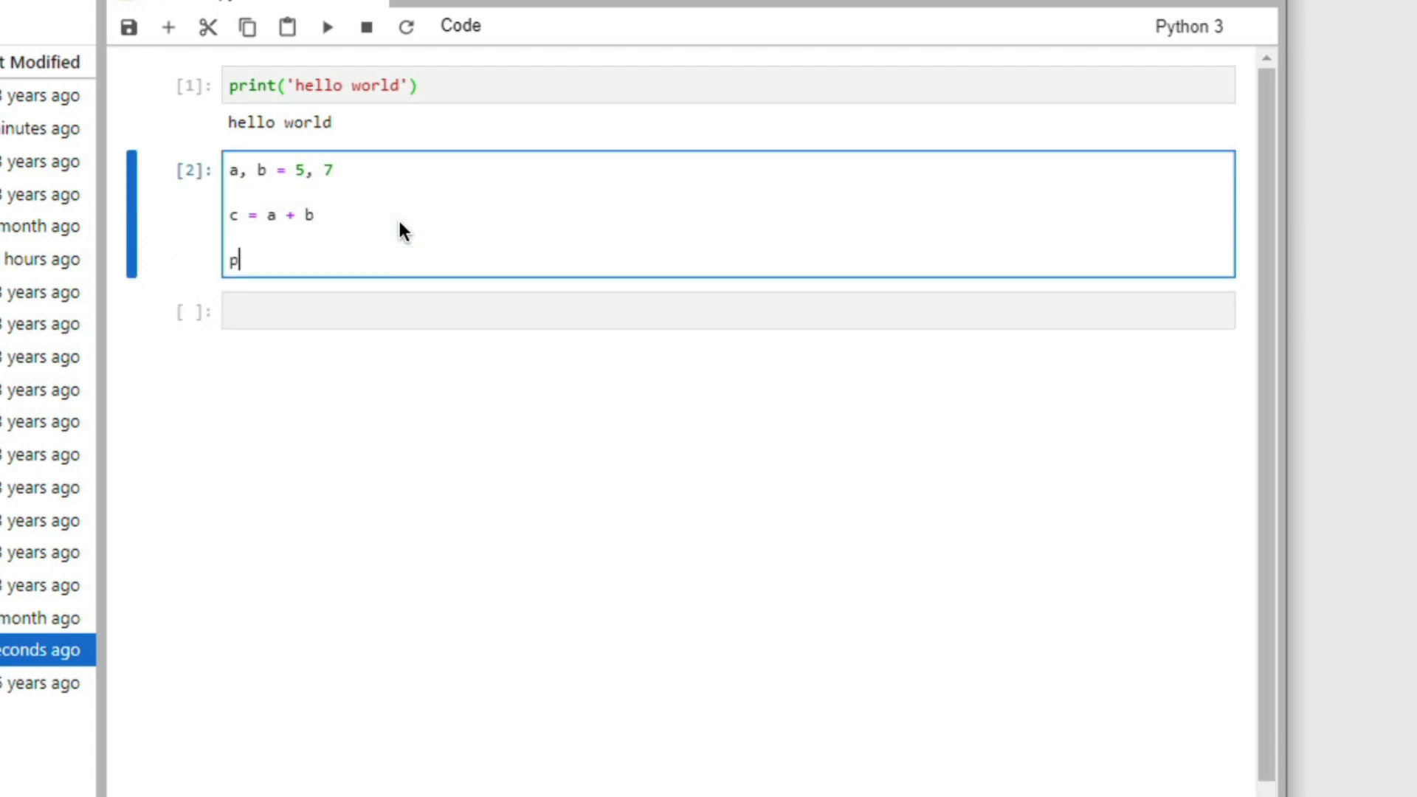
{"action": "type", "text": "rint(c)"}
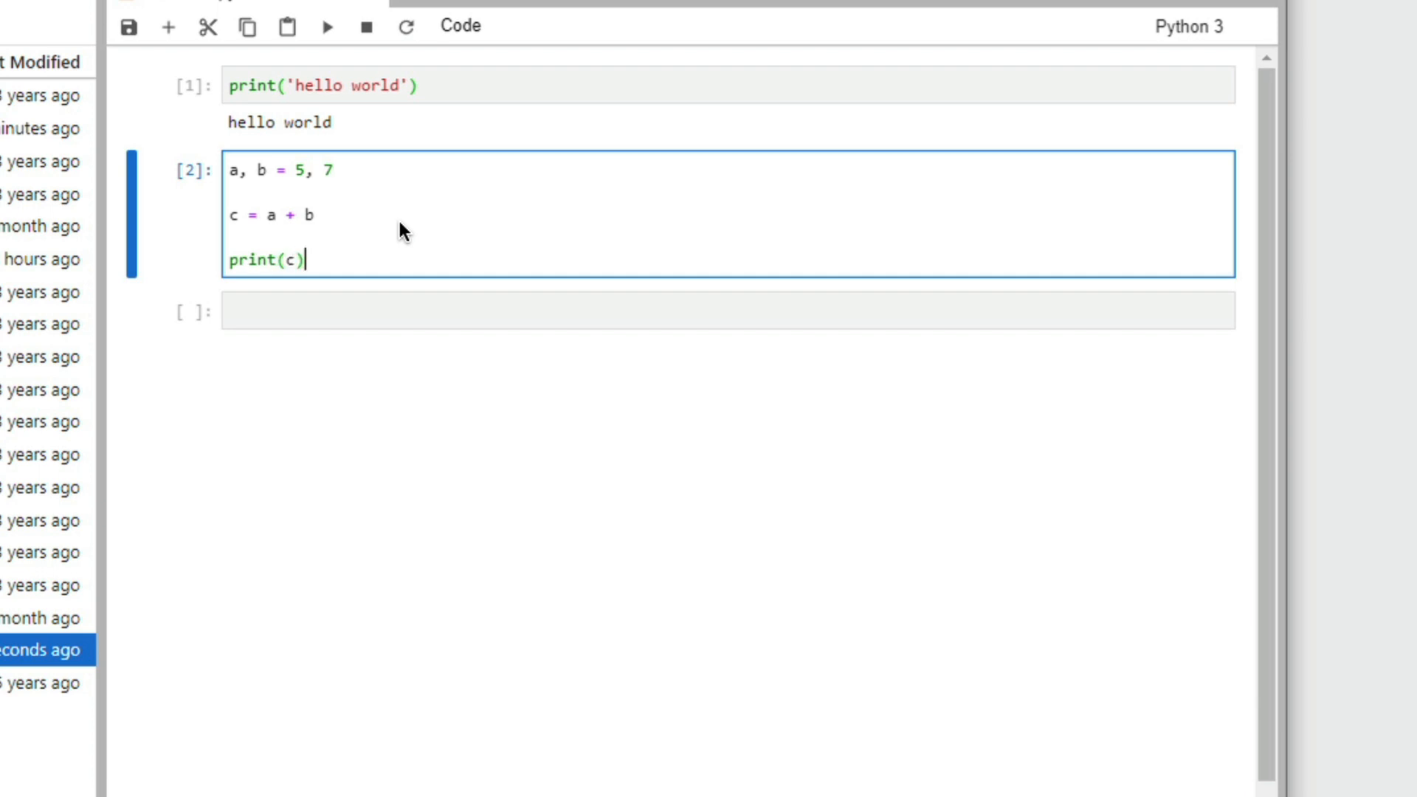
{"action": "left_click", "coordinate": [328, 25]}
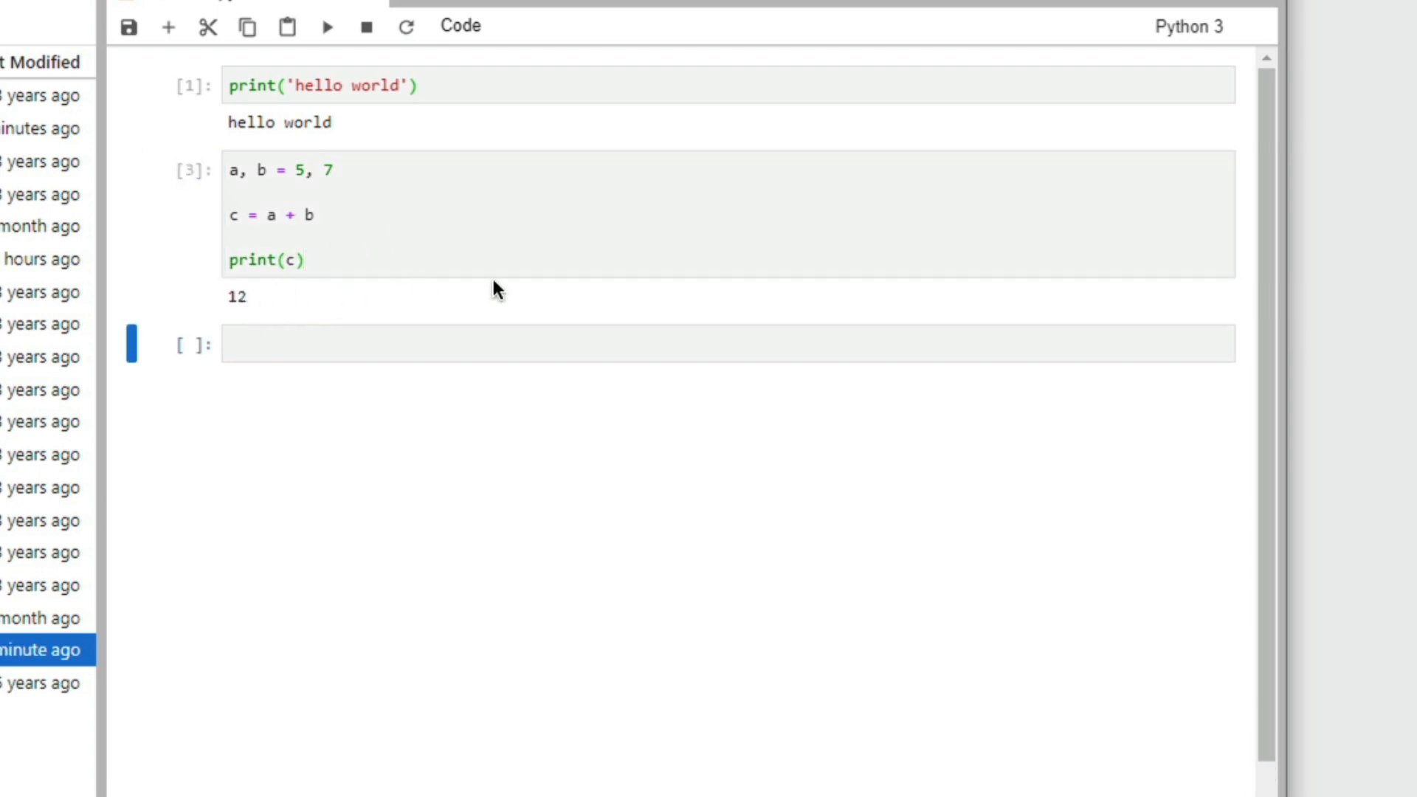
{"action": "mouse_move", "coordinate": [416, 183]}
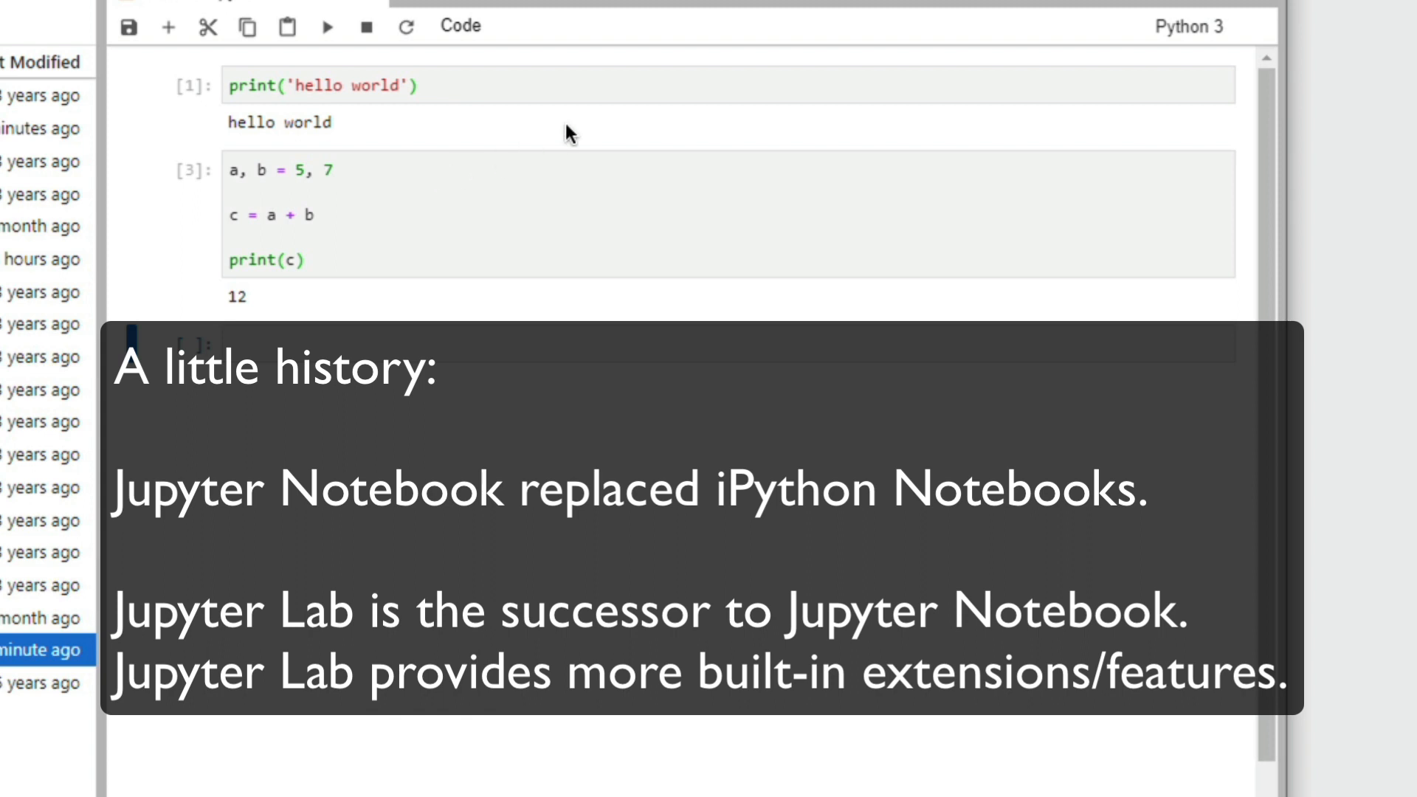
{"action": "mouse_move", "coordinate": [621, 123]}
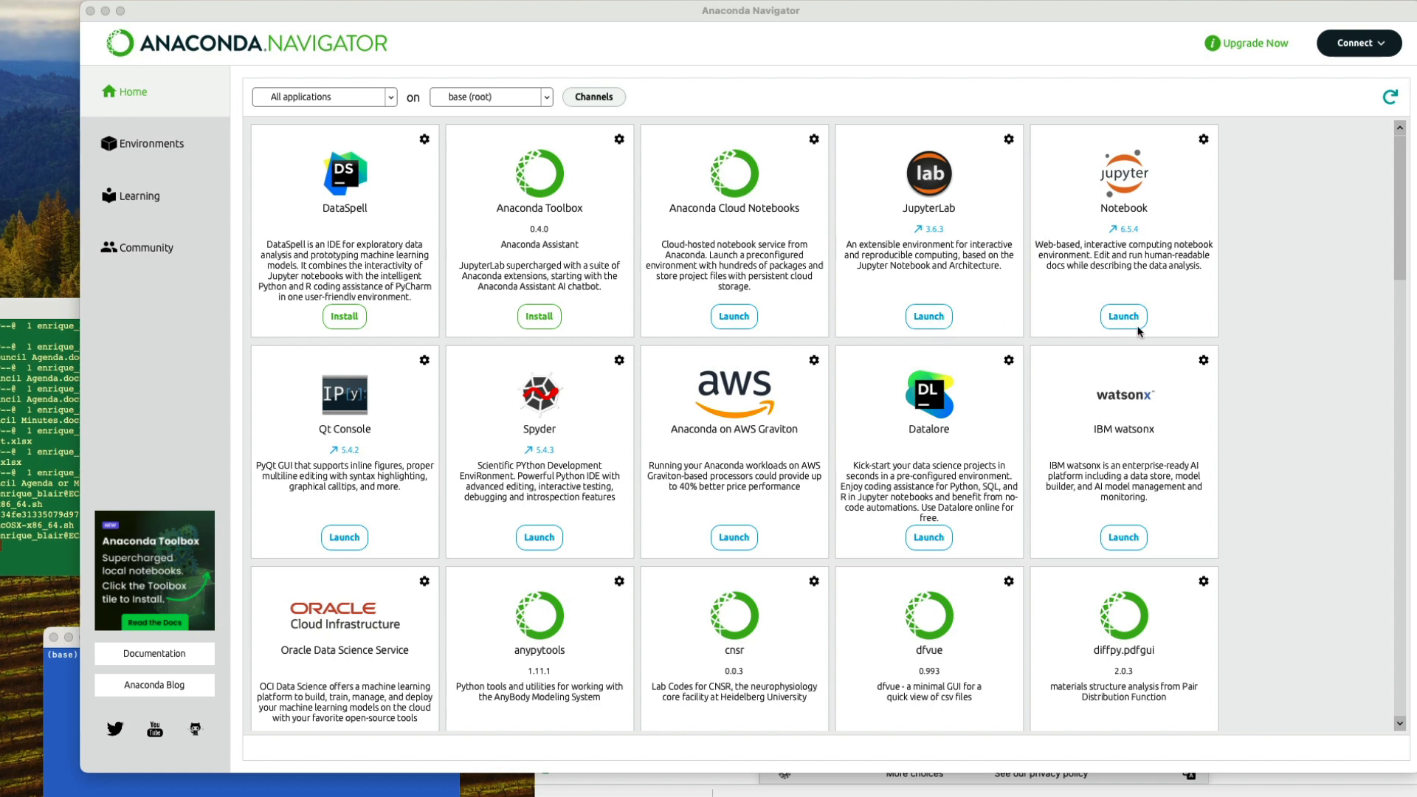
{"action": "mouse_move", "coordinate": [888, 350]}
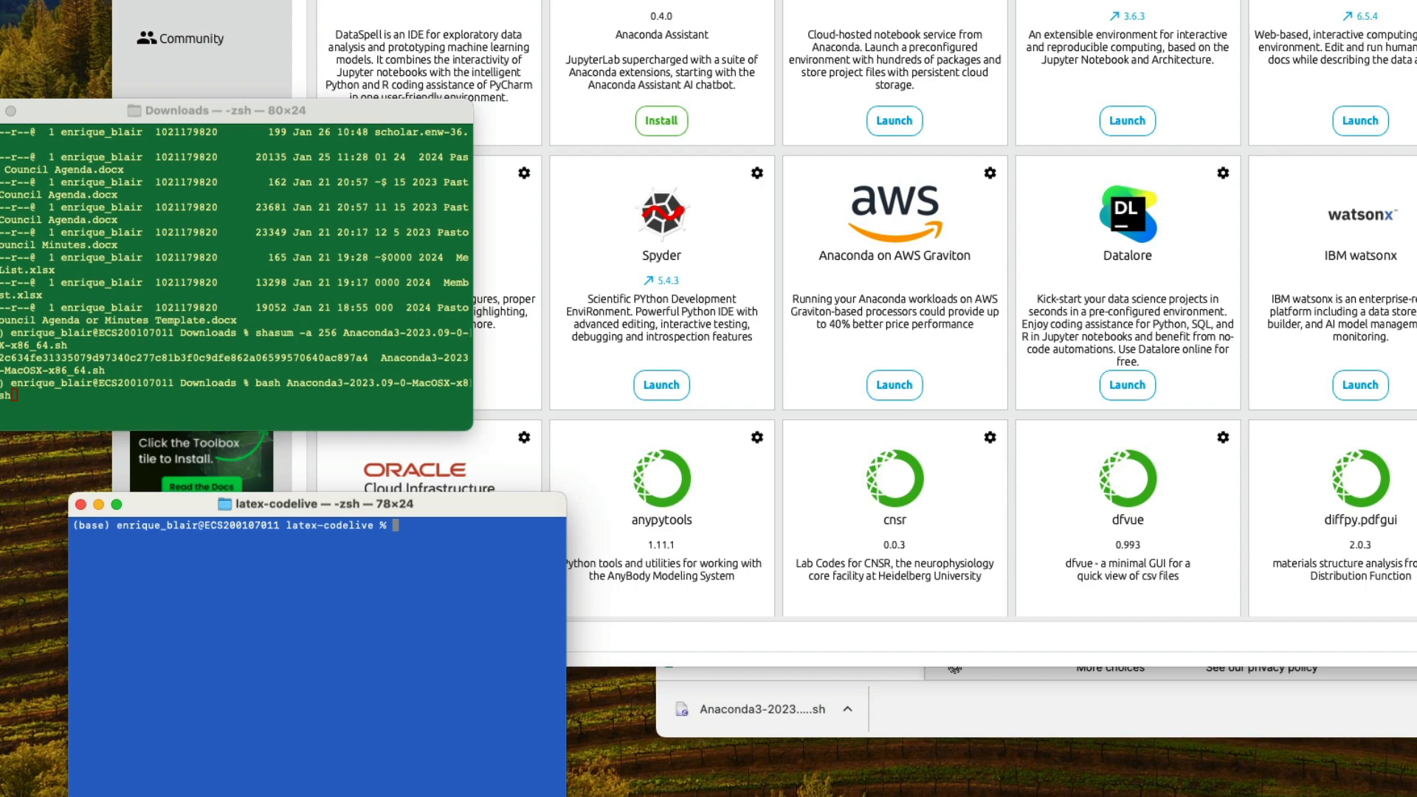
{"action": "type", "text": "jupyte"}
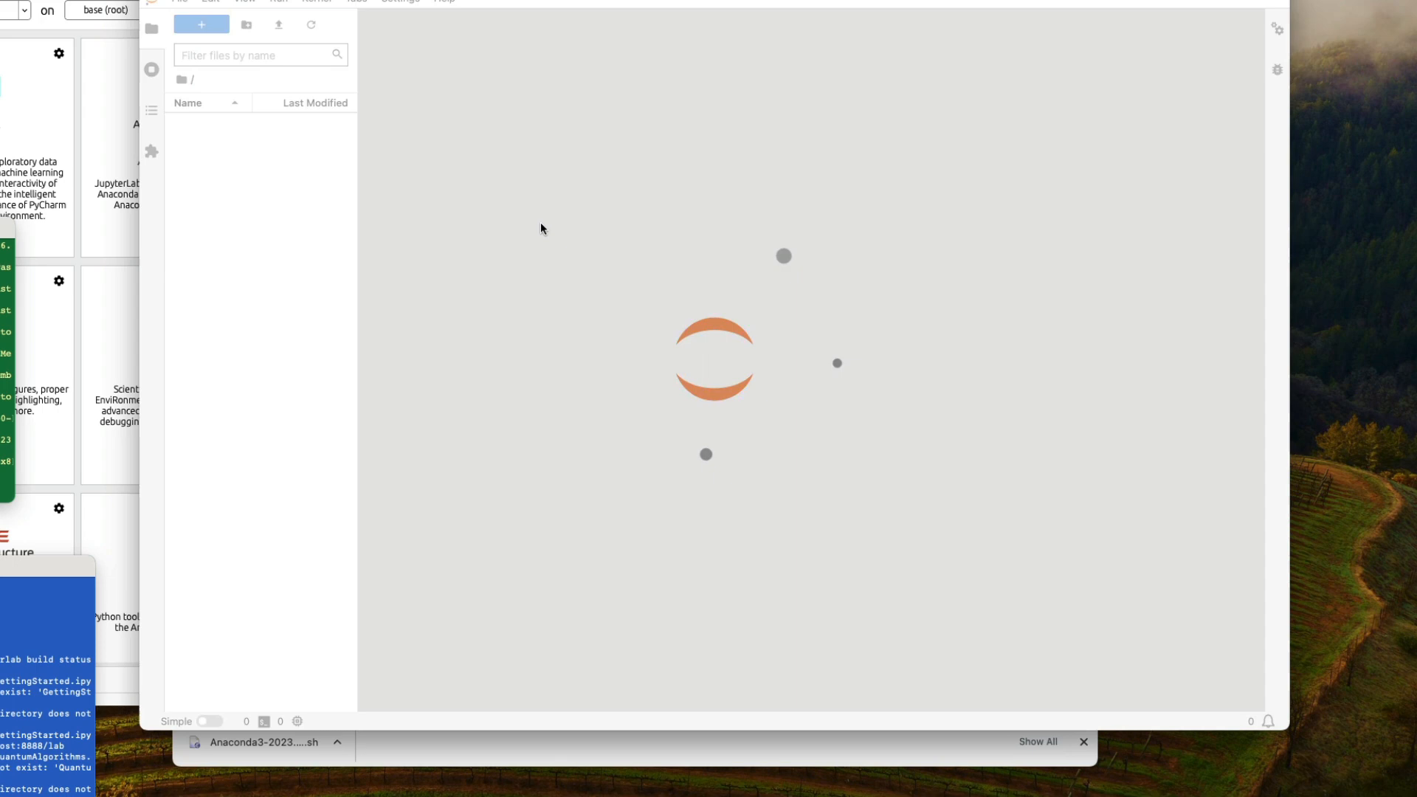
- Start a new Python 3 notebook and enter print('hello world') in its first cell
{"action": "left_click", "coordinate": [201, 24]}
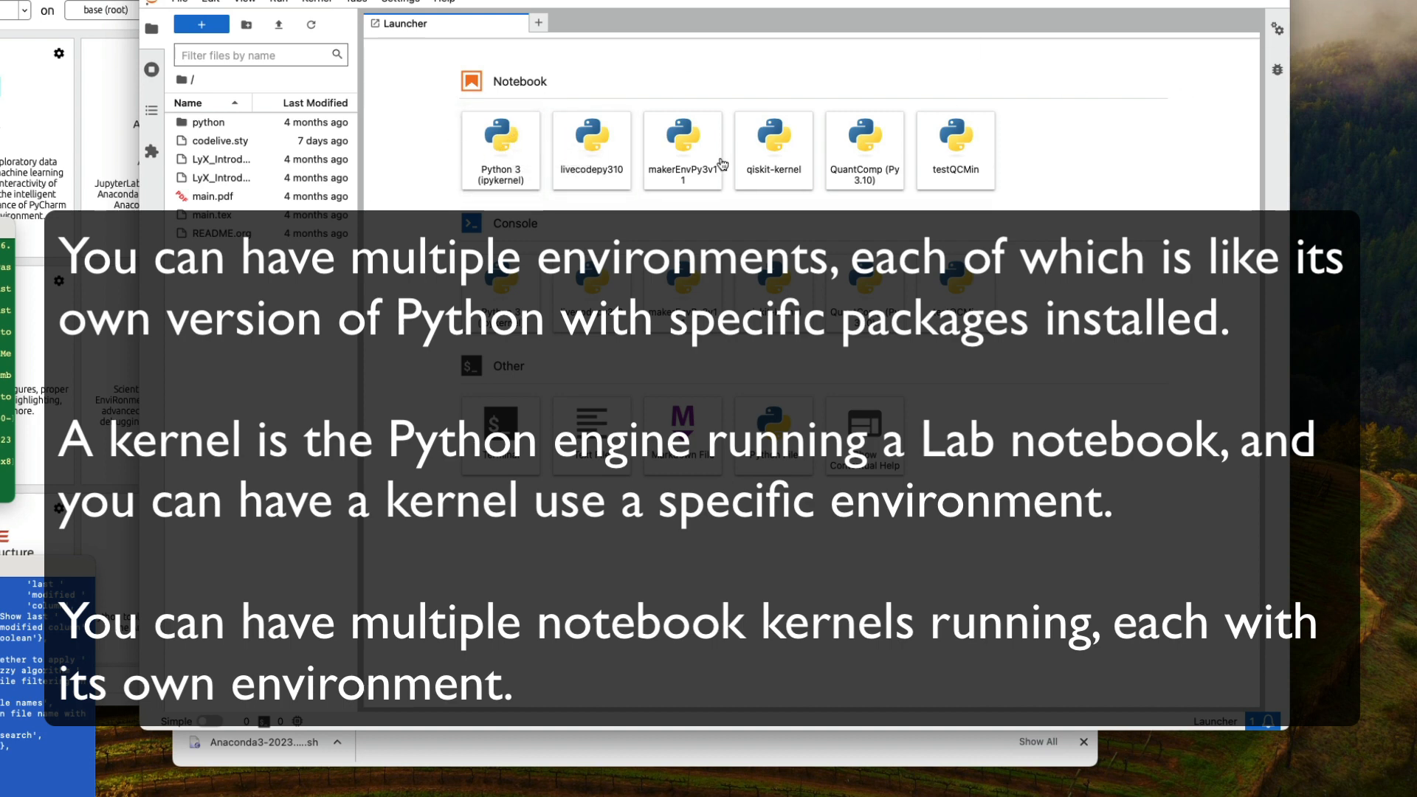
{"action": "mouse_move", "coordinate": [633, 31]}
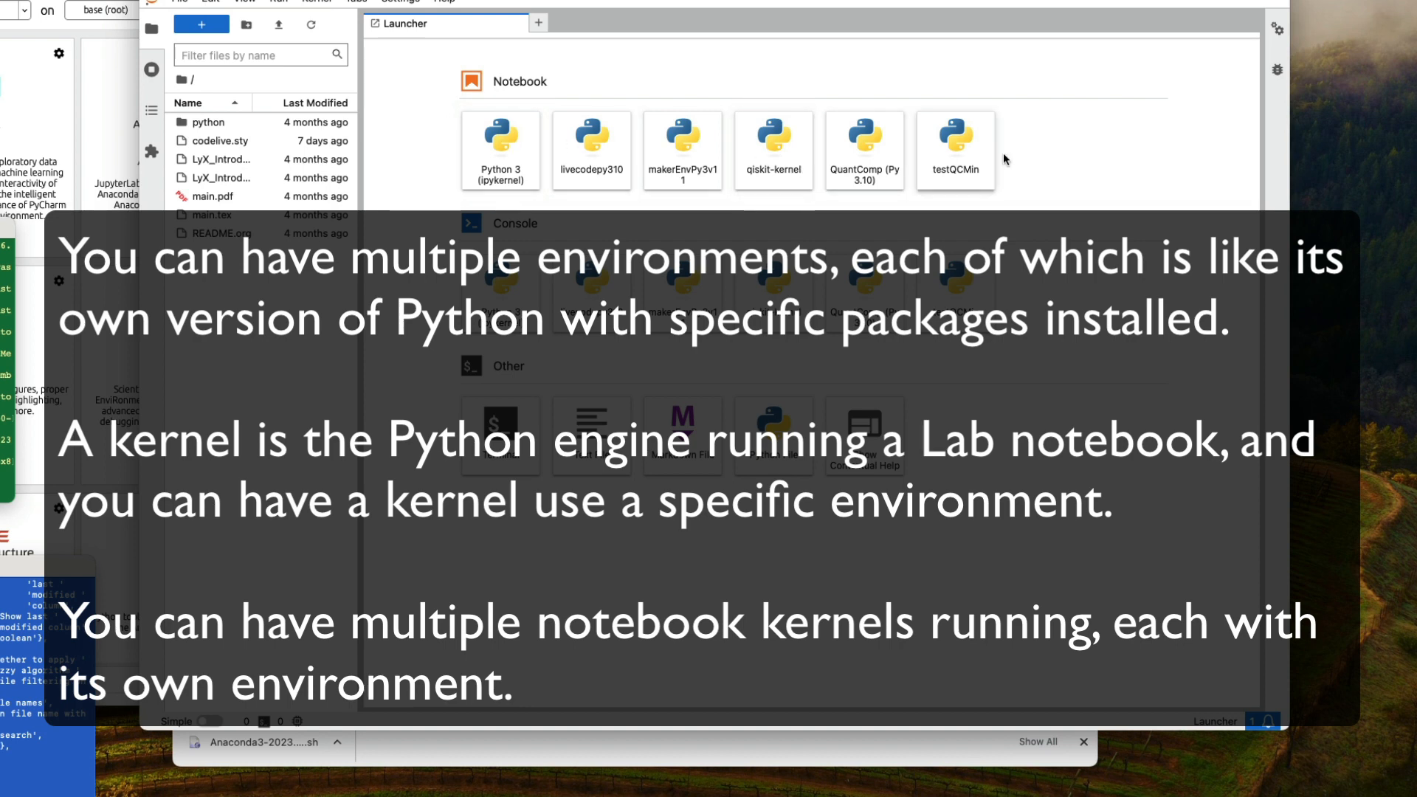
{"action": "mouse_move", "coordinate": [527, 344]}
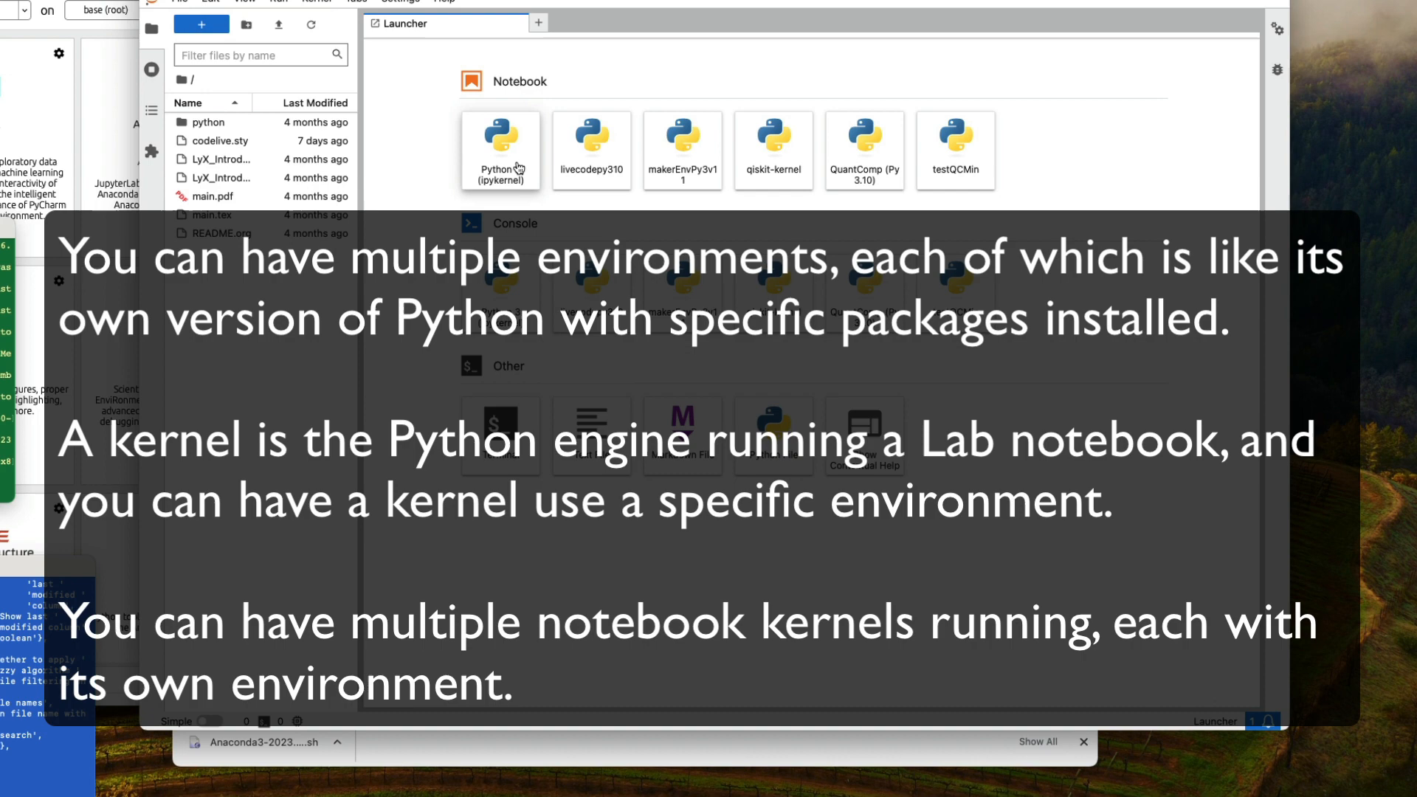
{"action": "left_click", "coordinate": [501, 149]}
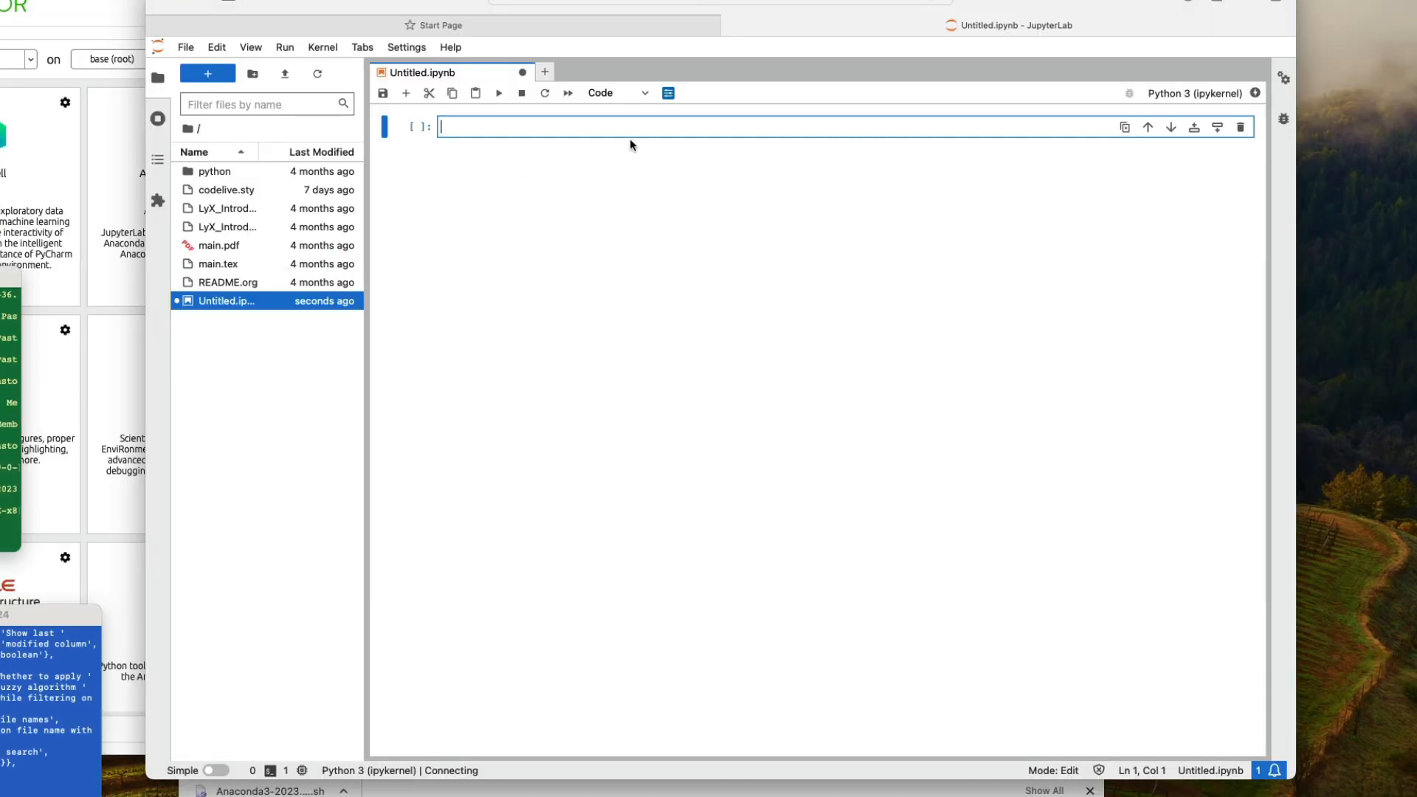
{"action": "type", "text": "print('hello"}
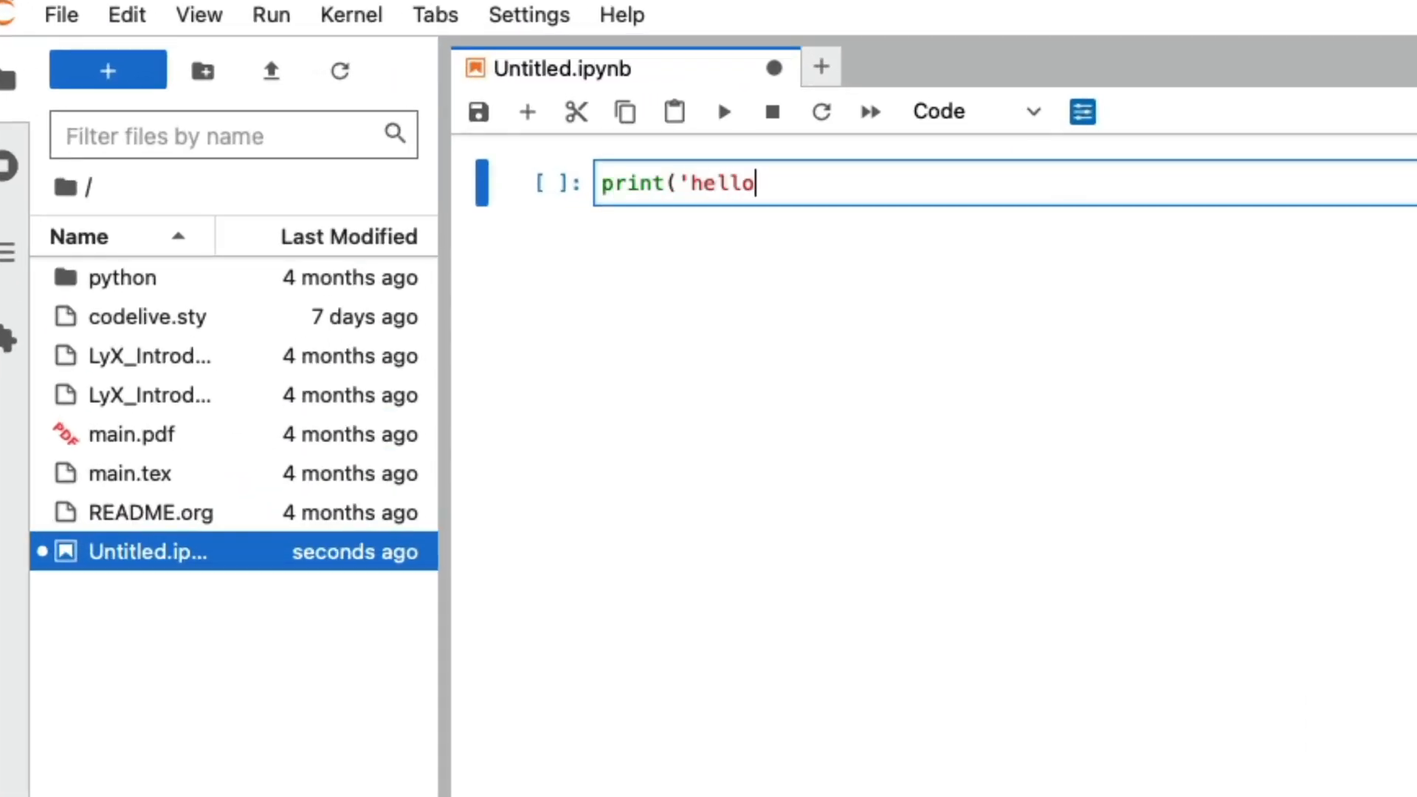
{"action": "type", "text": "world')"}
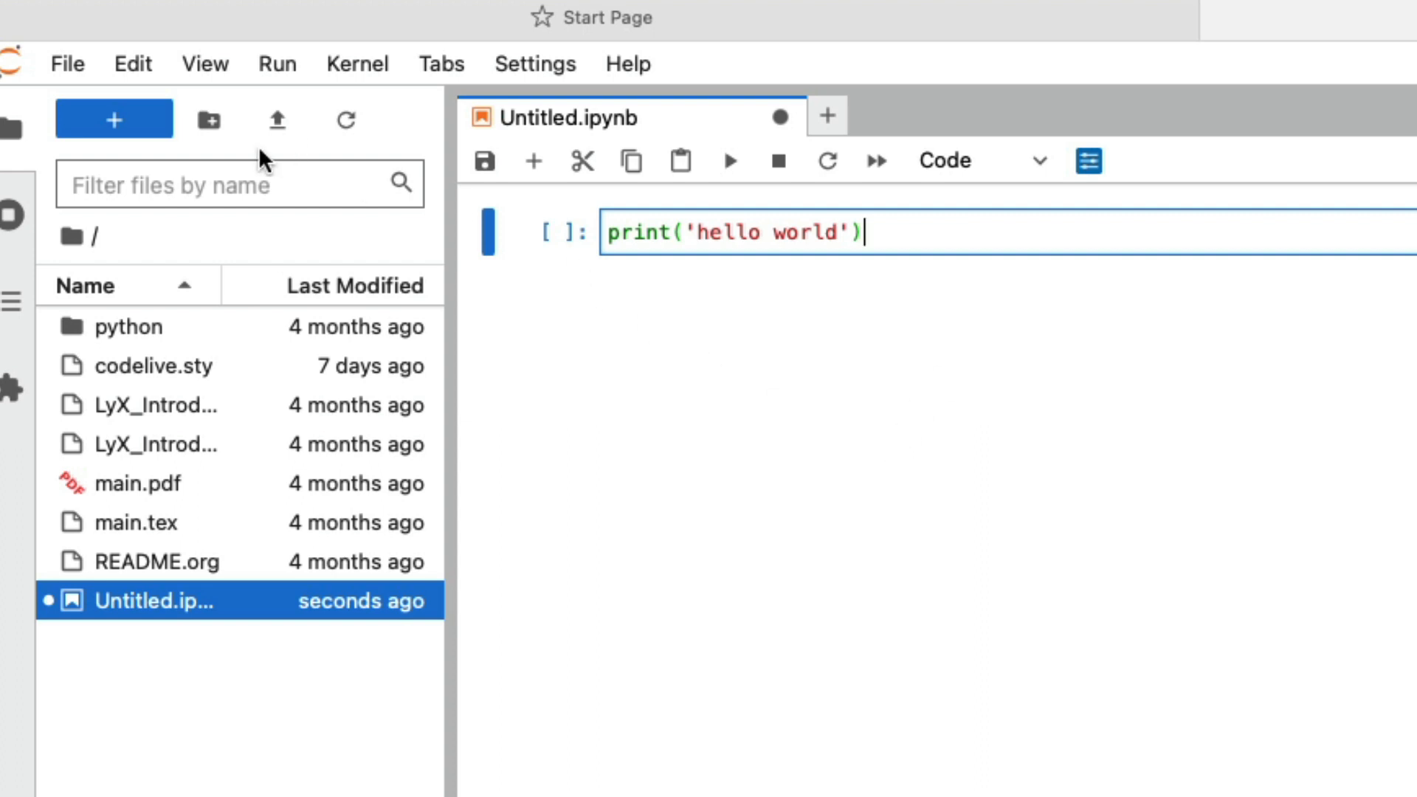
{"action": "left_click", "coordinate": [66, 63]}
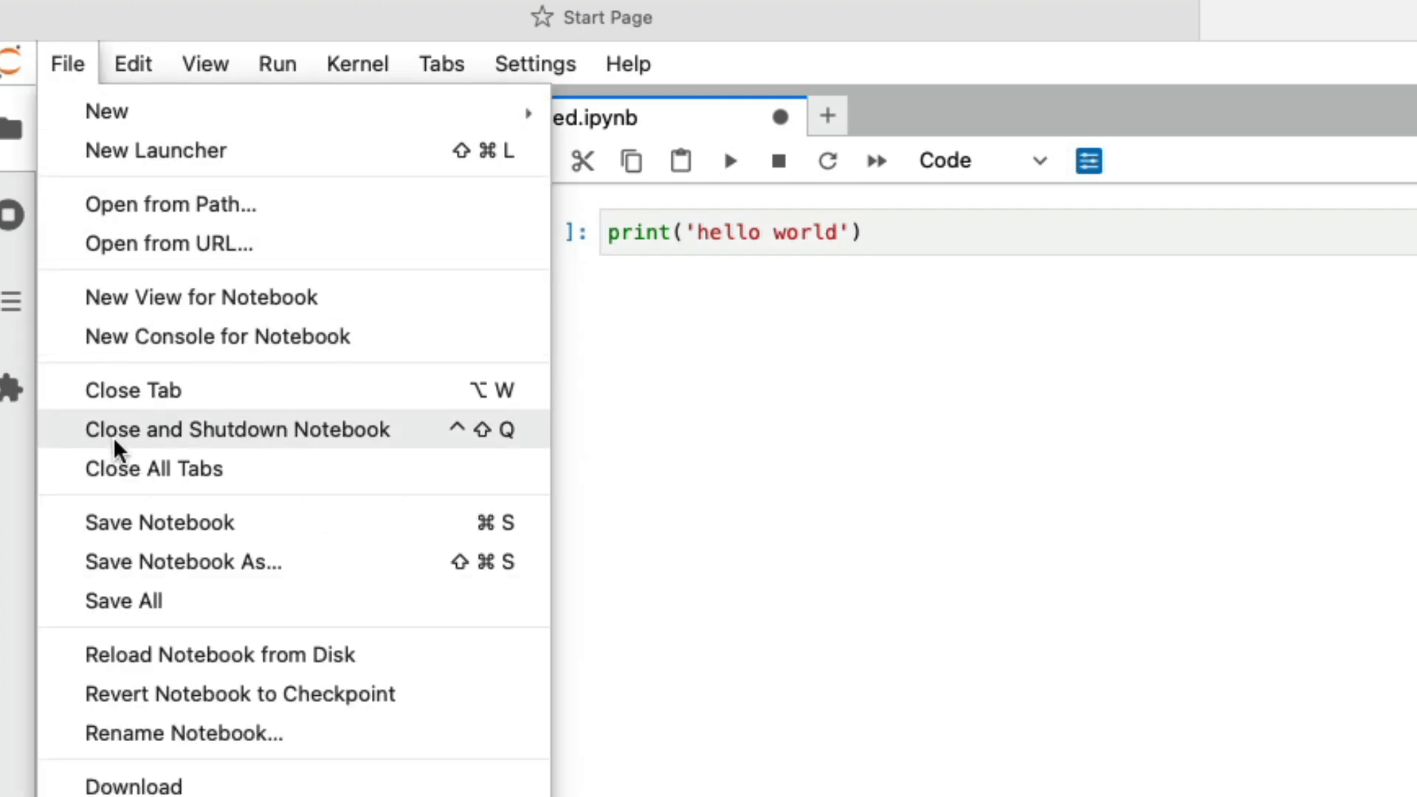
- Request Close and Shutdown for Untitled.ipynb, declining the rename prompt and requesting it again
{"action": "left_click", "coordinate": [183, 733]}
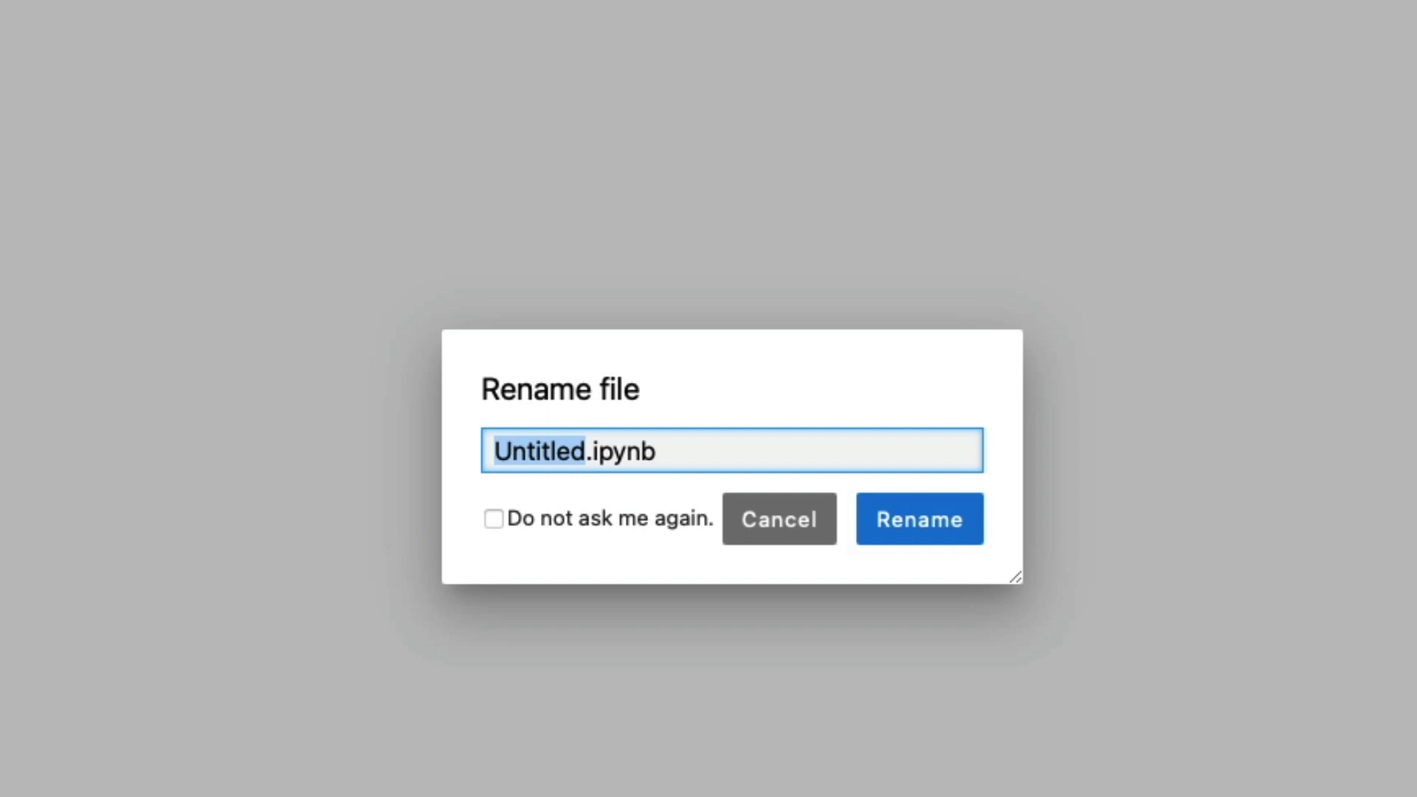
{"action": "left_click", "coordinate": [779, 518]}
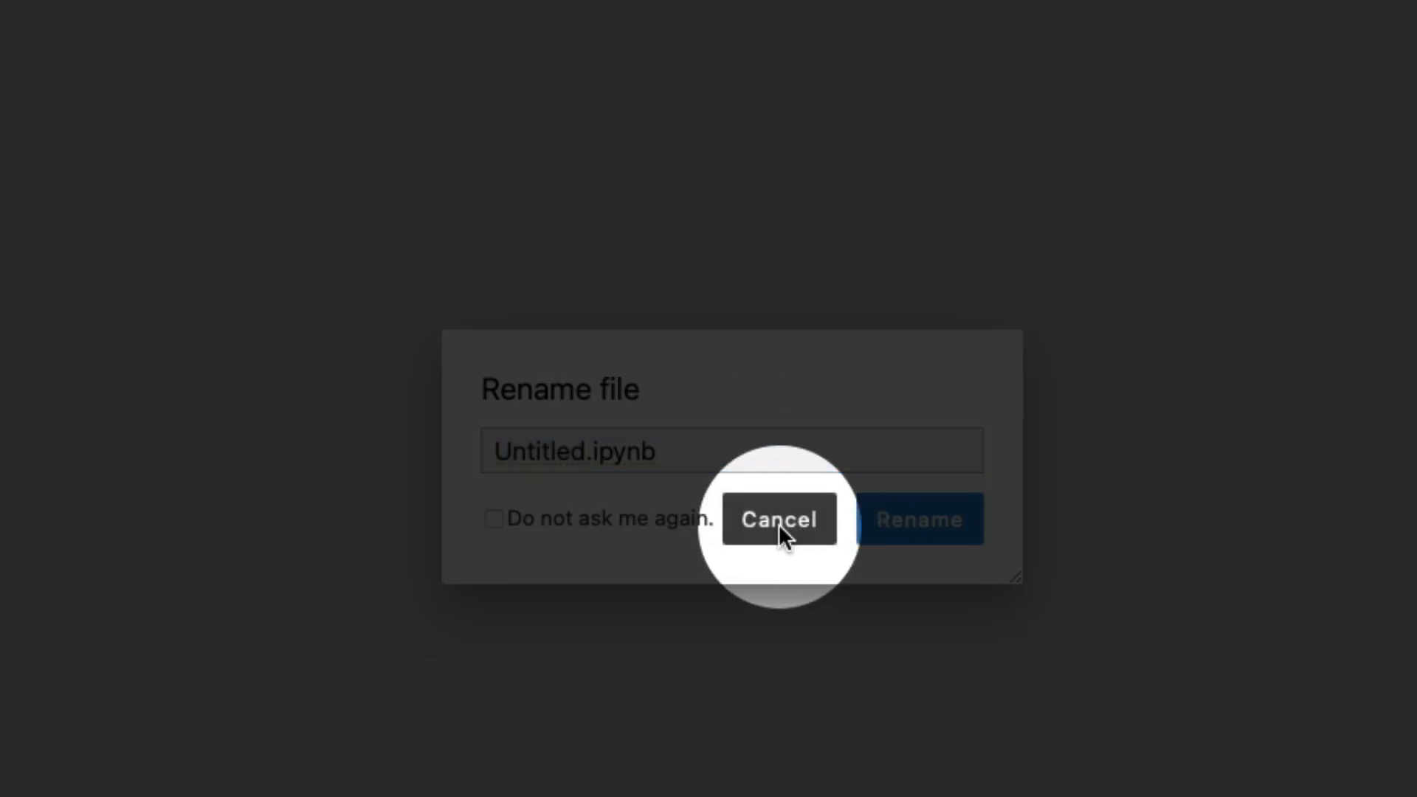
{"action": "left_click", "coordinate": [778, 518]}
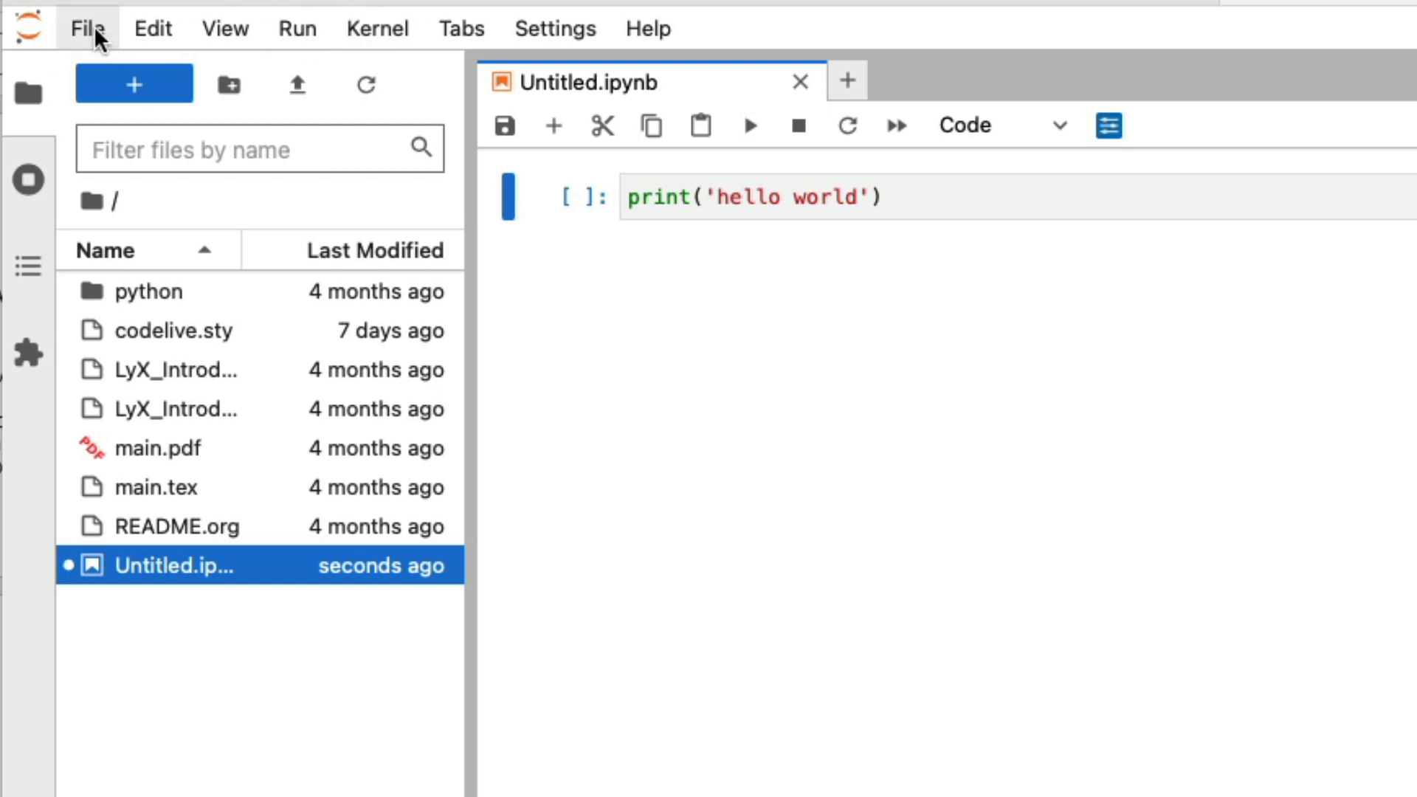
{"action": "left_click", "coordinate": [86, 28]}
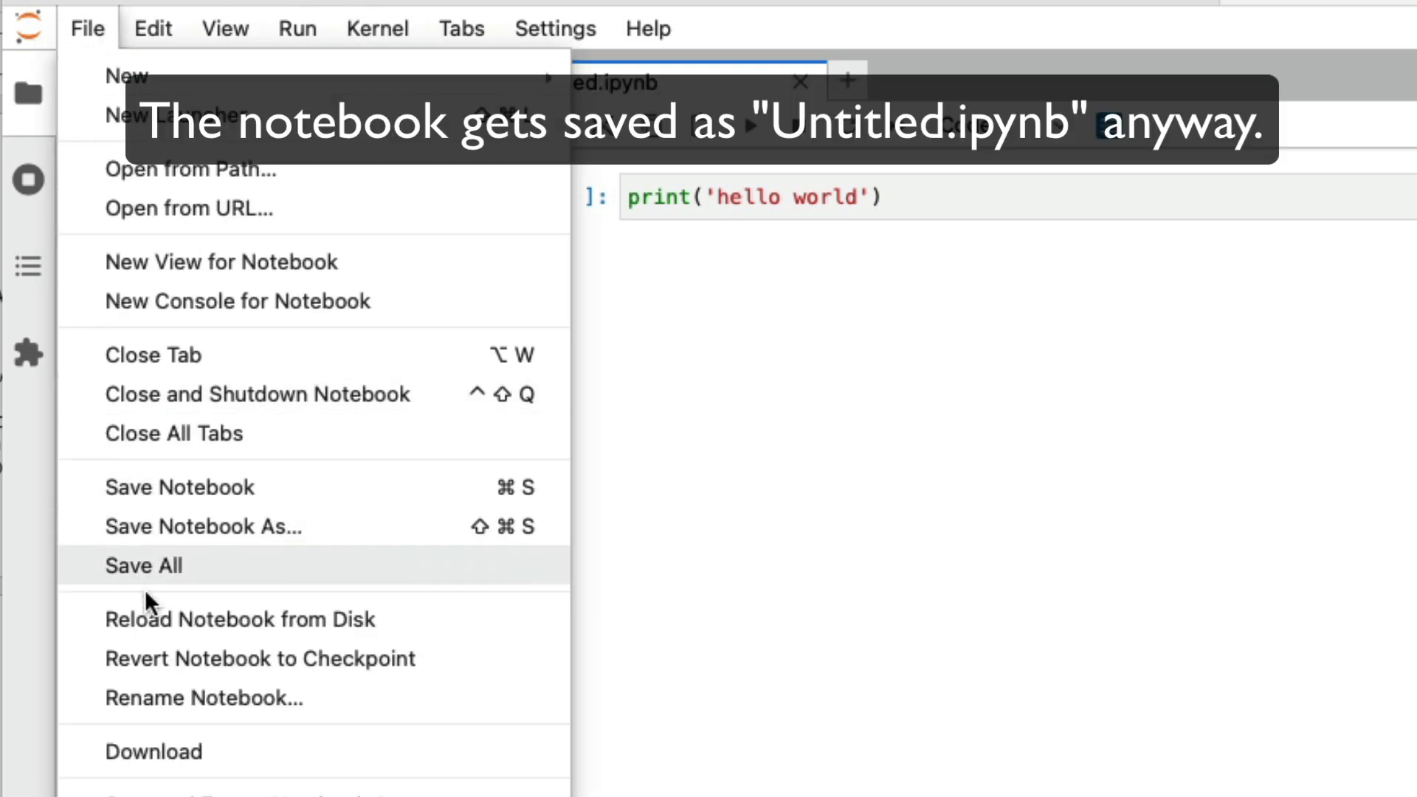
{"action": "left_click", "coordinate": [257, 394]}
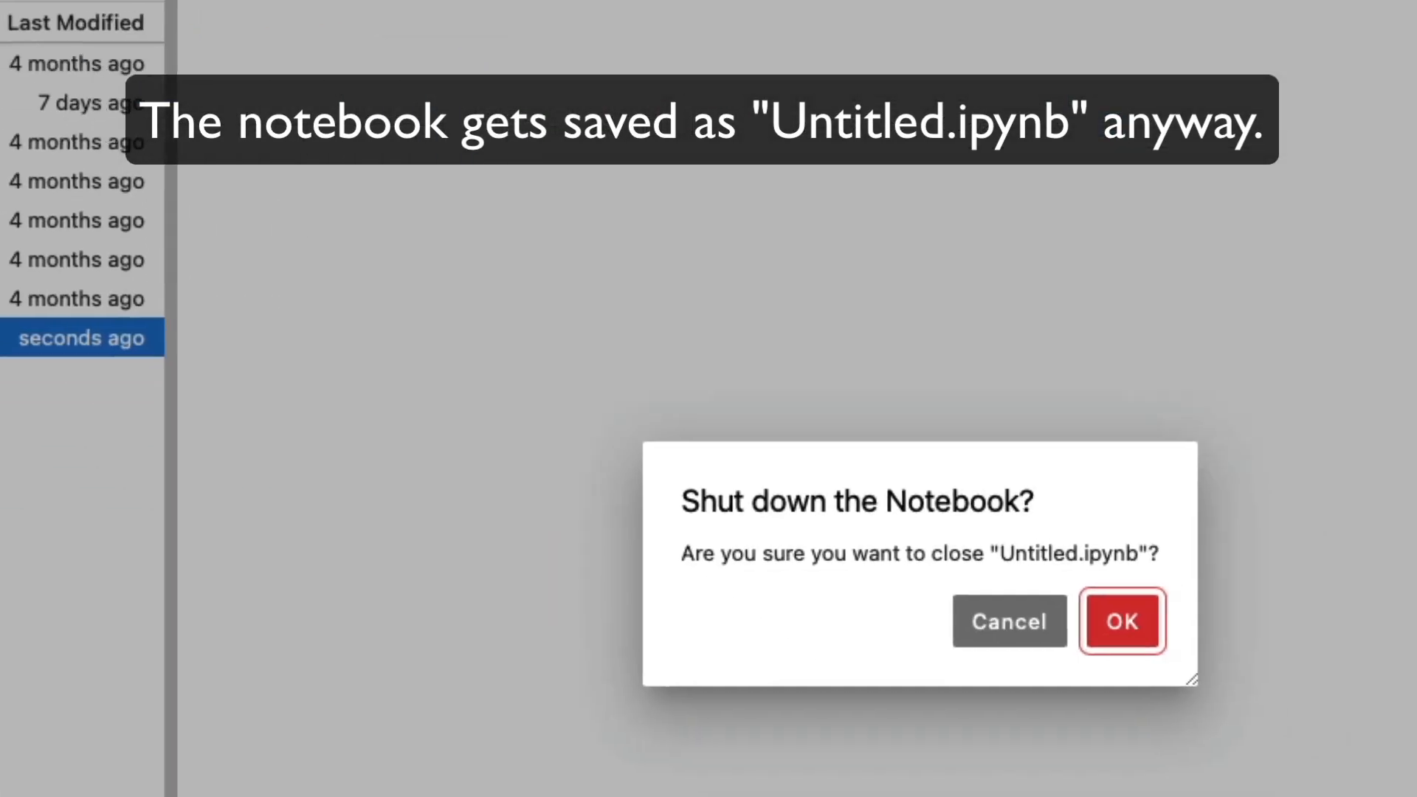
- Confirm the notebook shutdown, then request and confirm shutting down the JupyterLab server
{"action": "left_click", "coordinate": [1122, 621]}
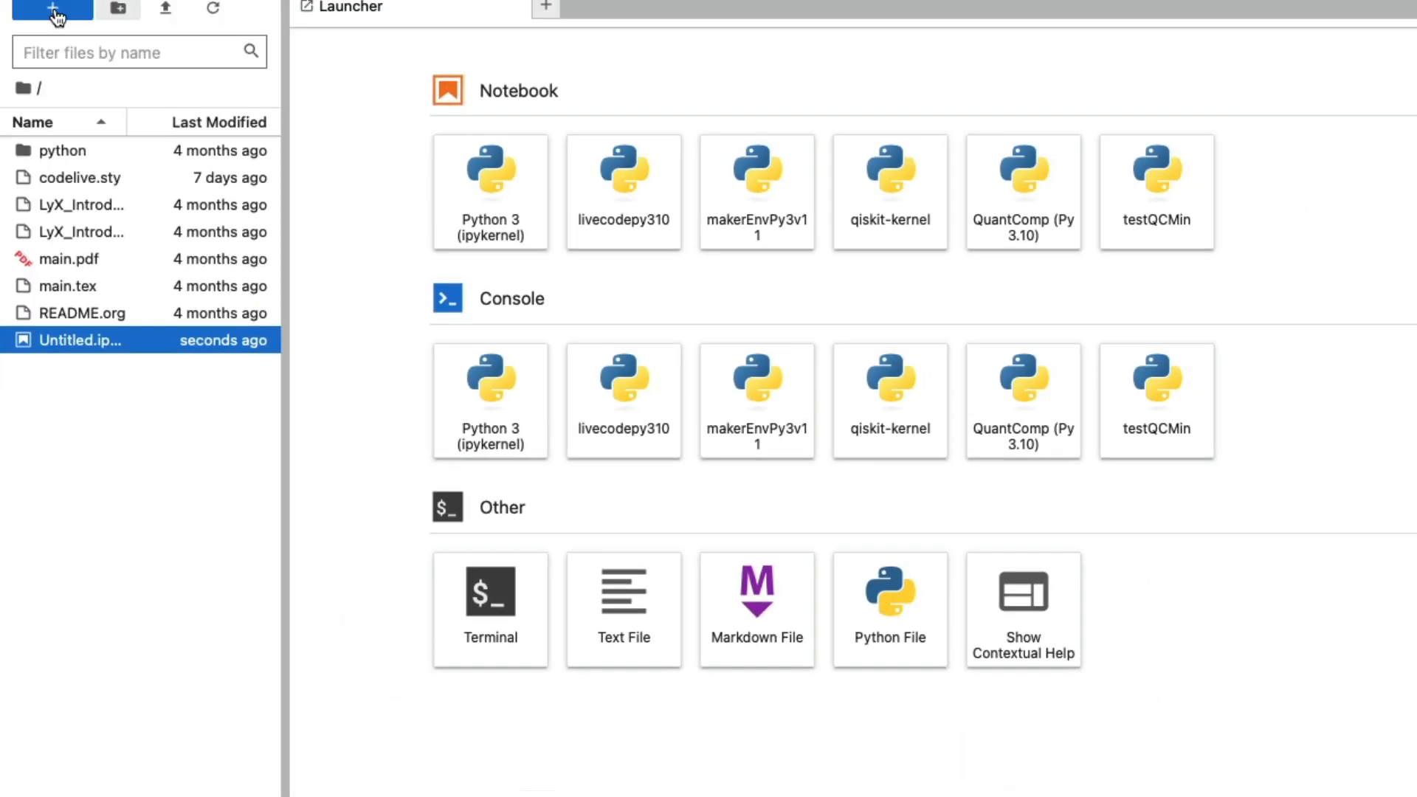
{"action": "left_click", "coordinate": [72, 9]}
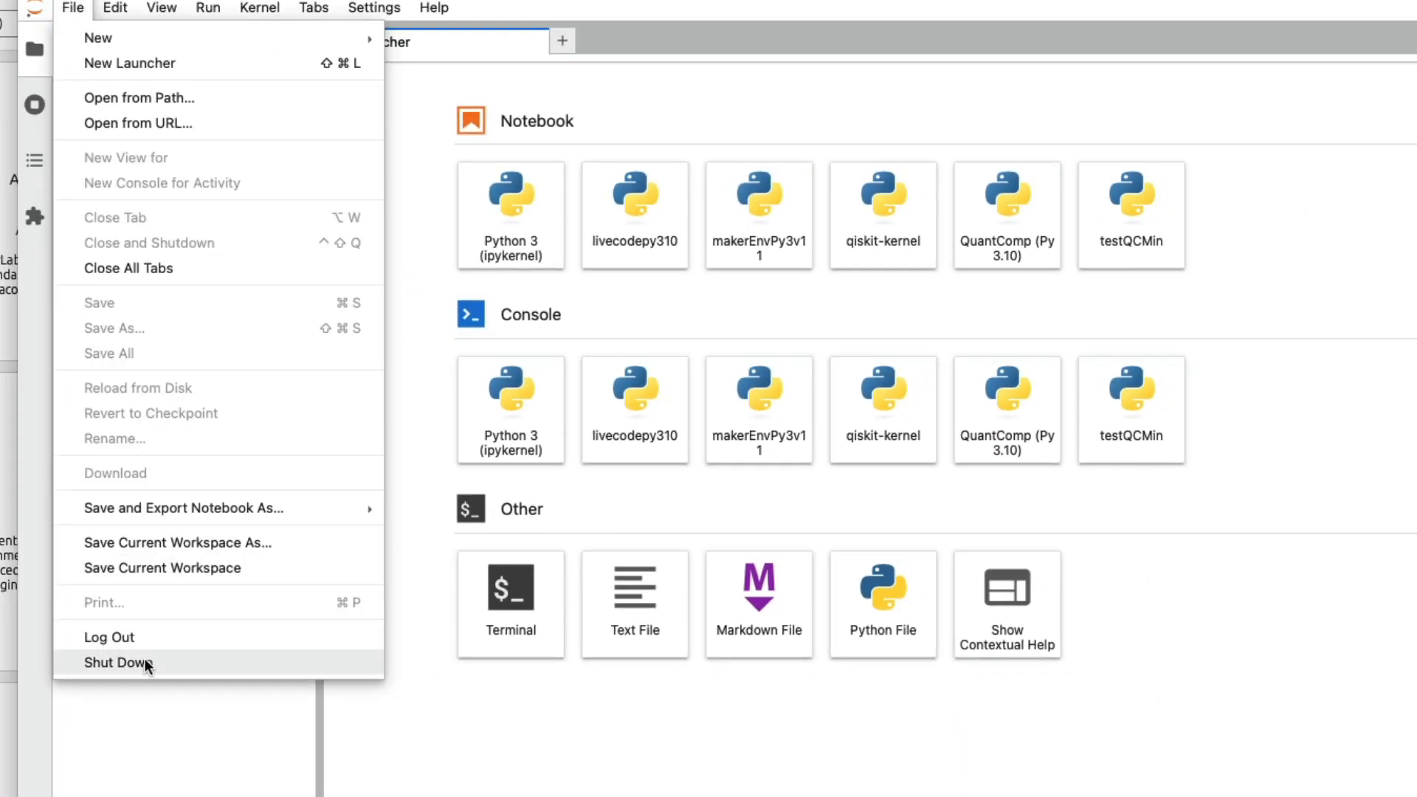
{"action": "left_click", "coordinate": [127, 663]}
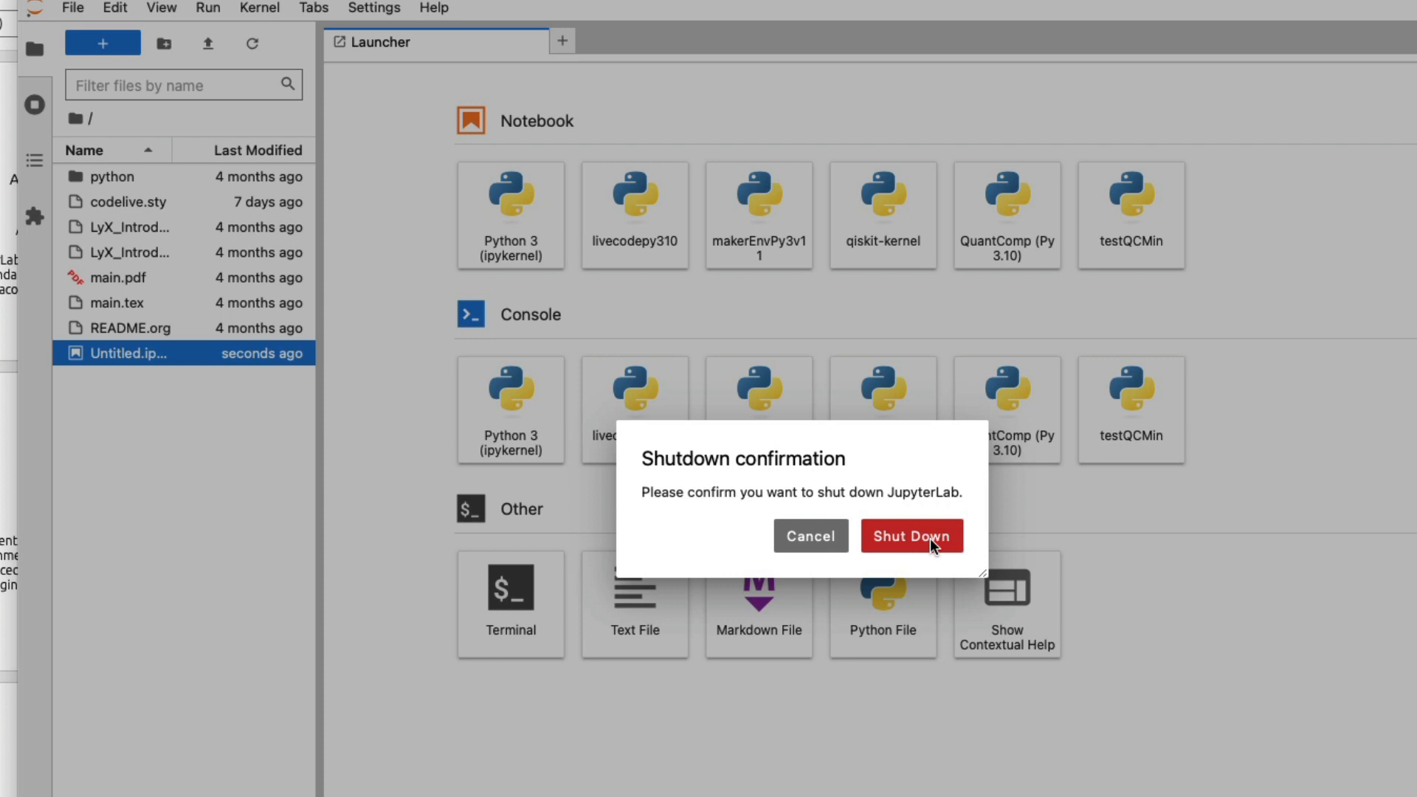
{"action": "left_click", "coordinate": [911, 536]}
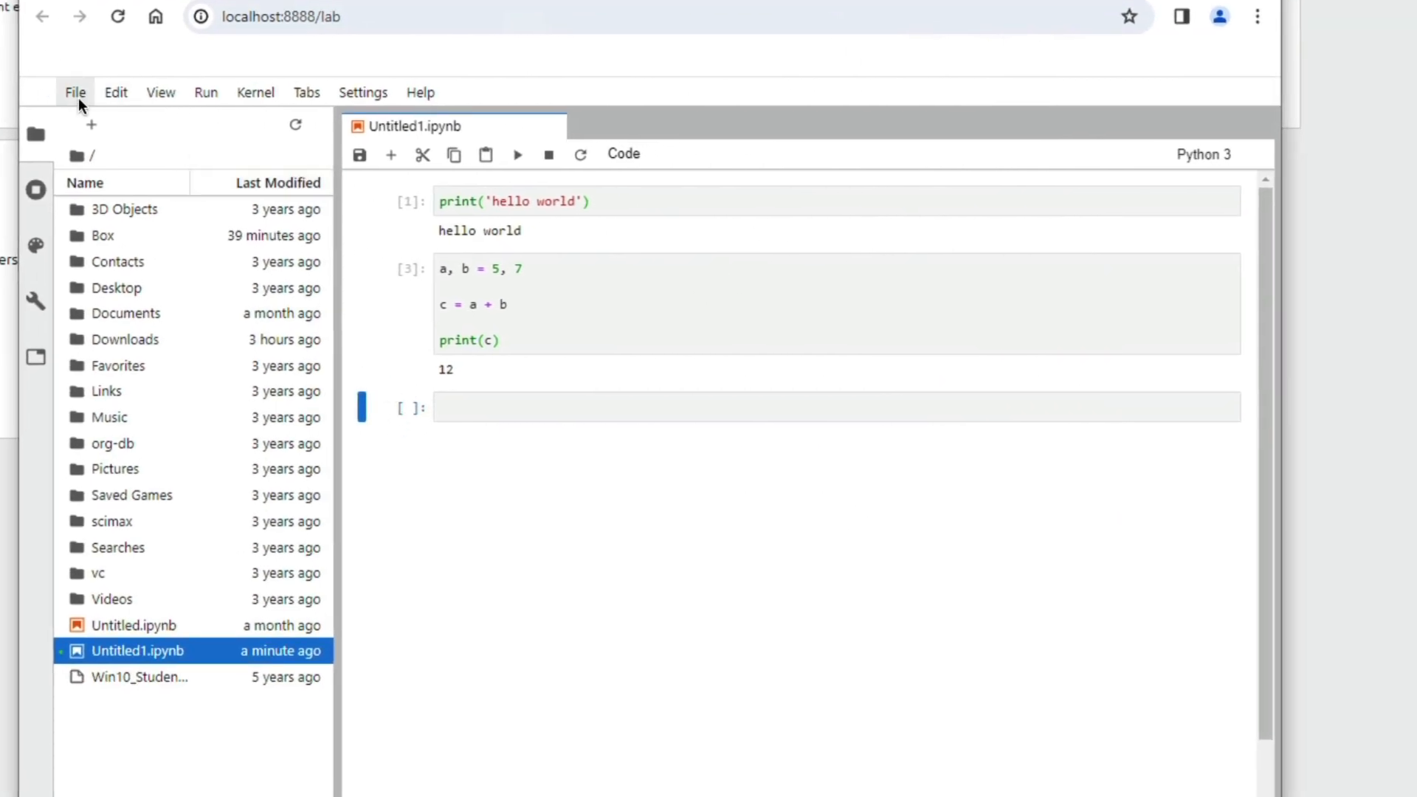
- Close and shut down Untitled1.ipynb and confirm stopping the Jupyter server
{"action": "left_click", "coordinate": [75, 92]}
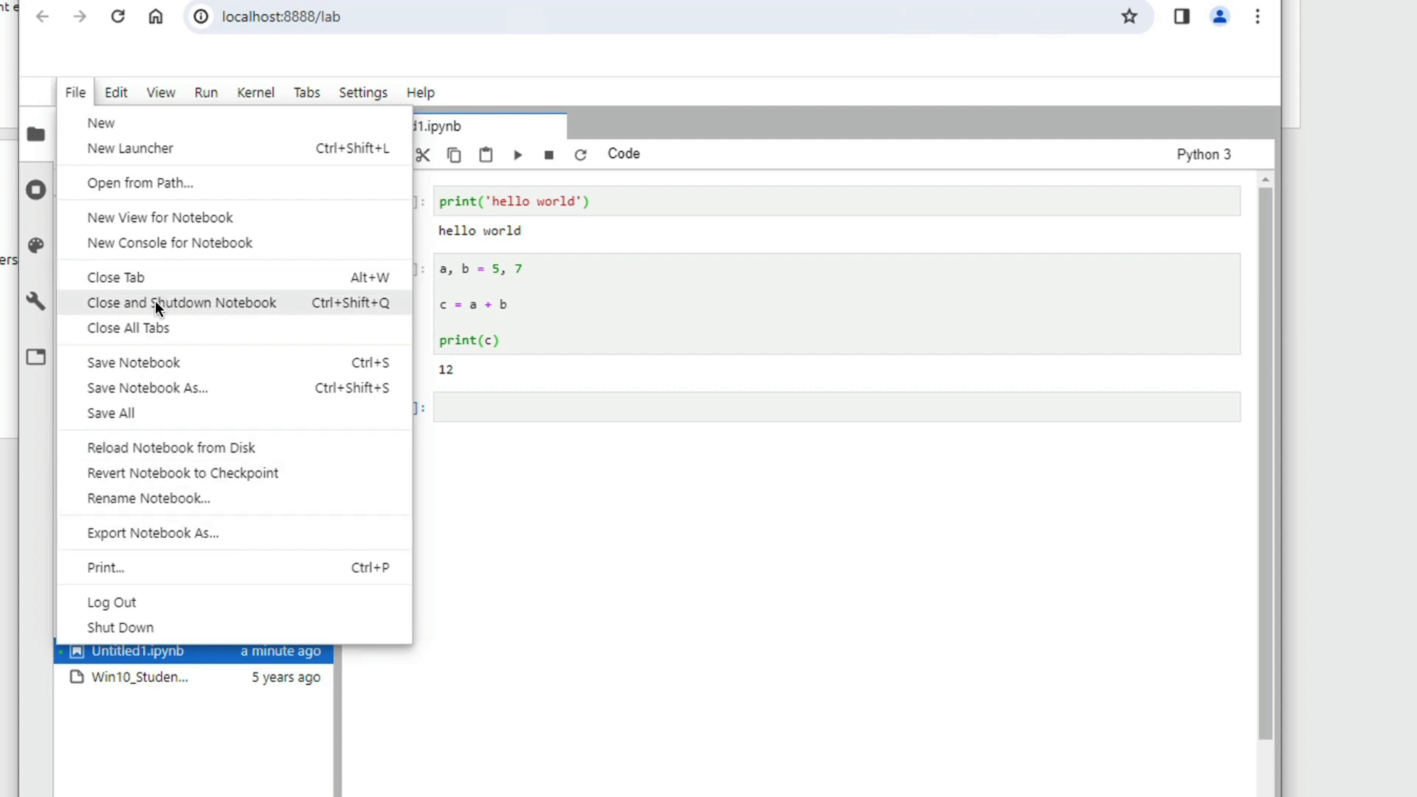
{"action": "left_click", "coordinate": [179, 303]}
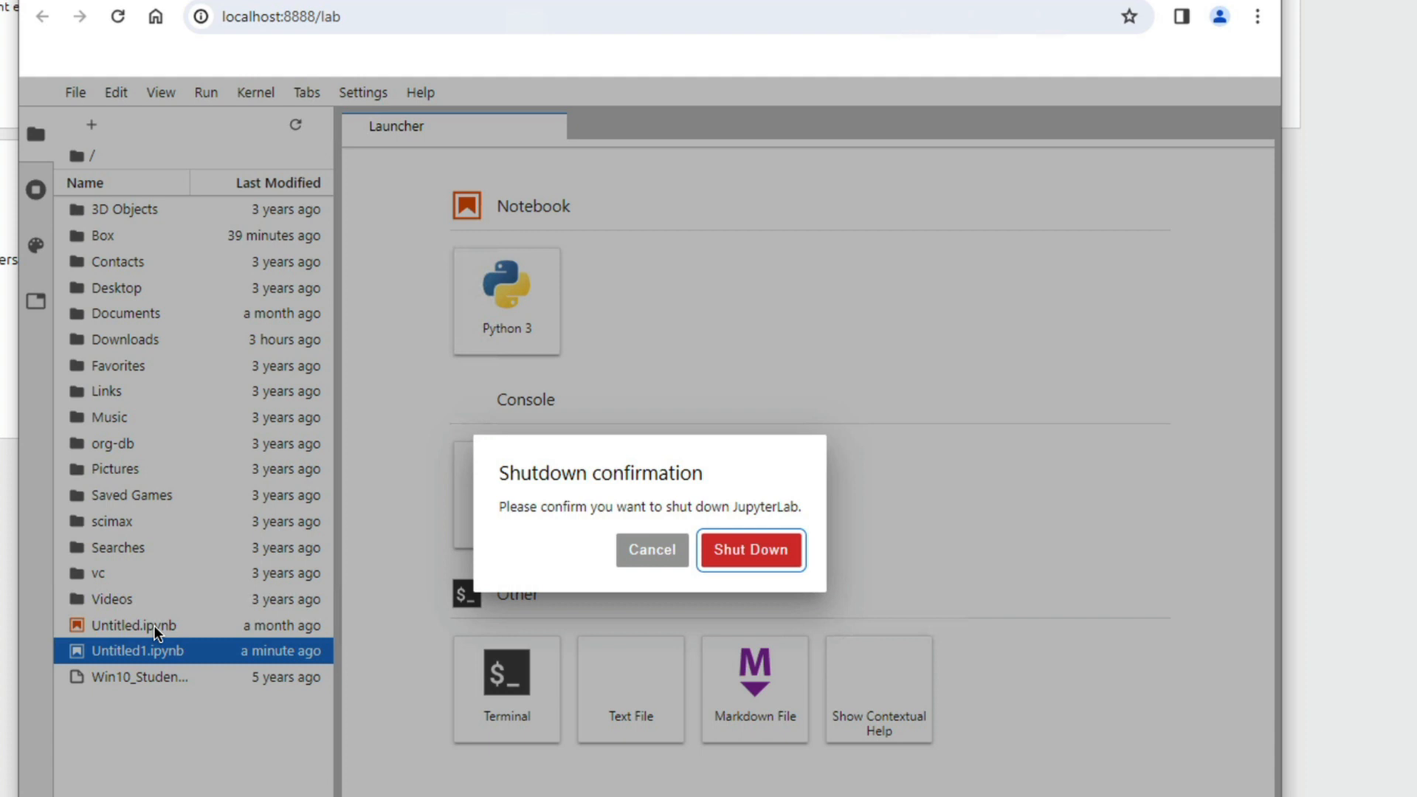
{"action": "left_click", "coordinate": [750, 549]}
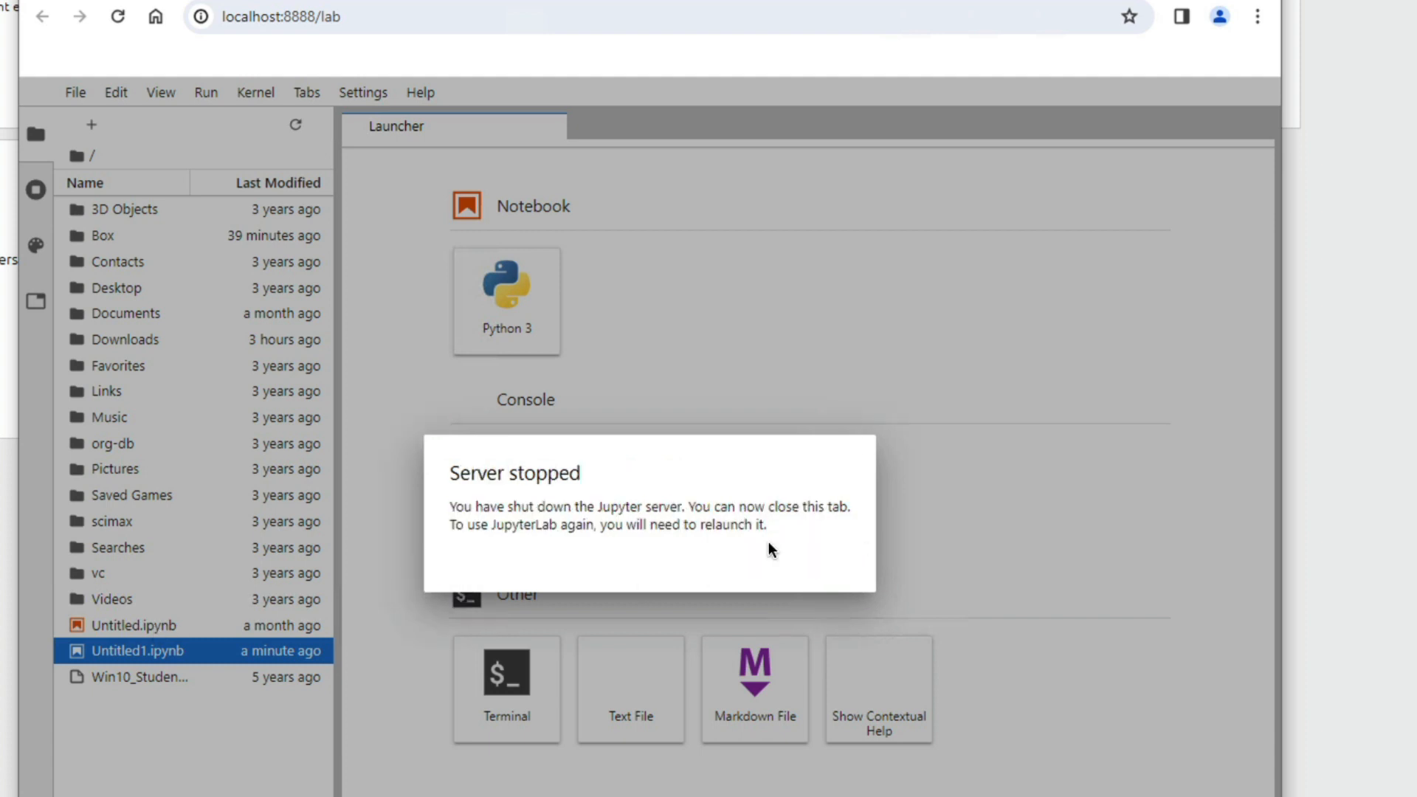
{"action": "mouse_move", "coordinate": [502, 527]}
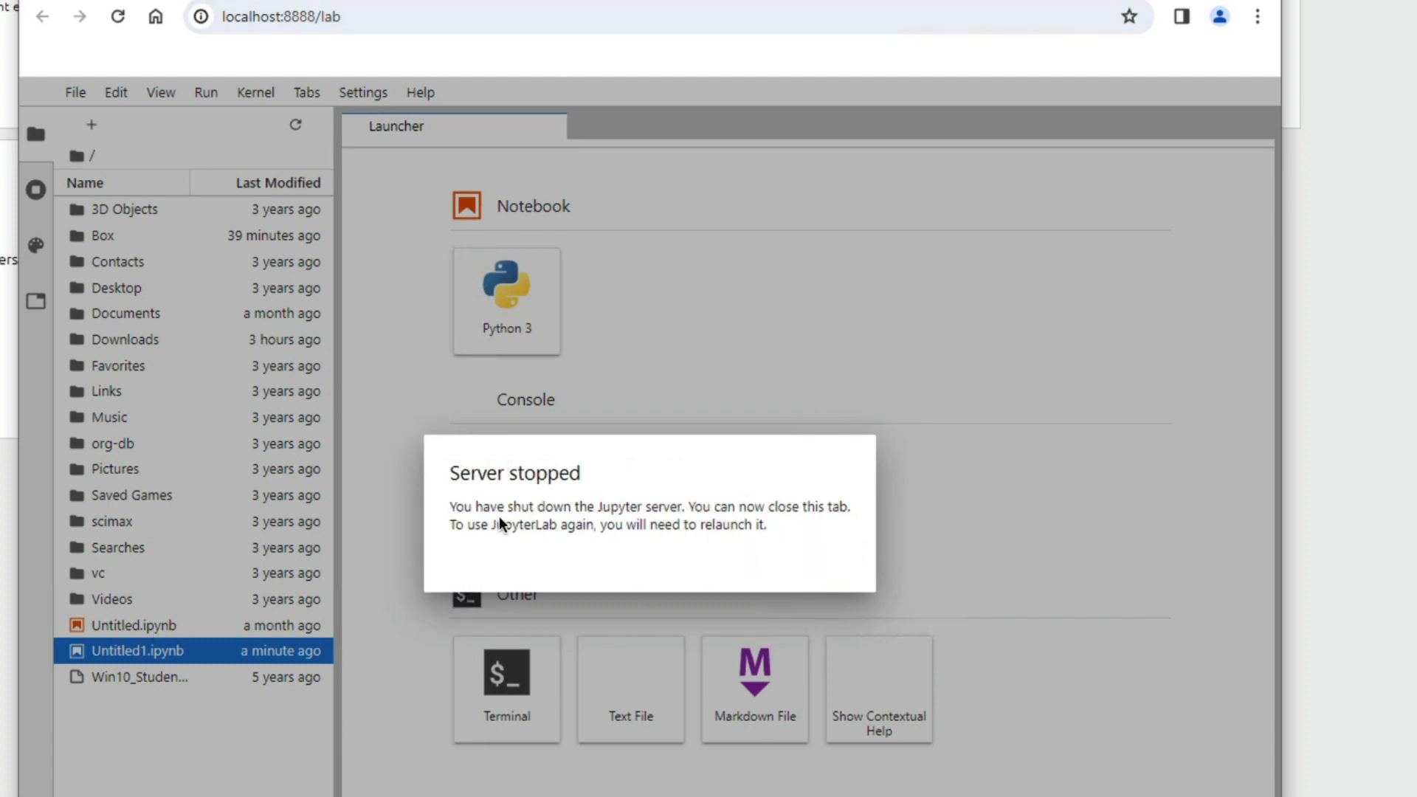